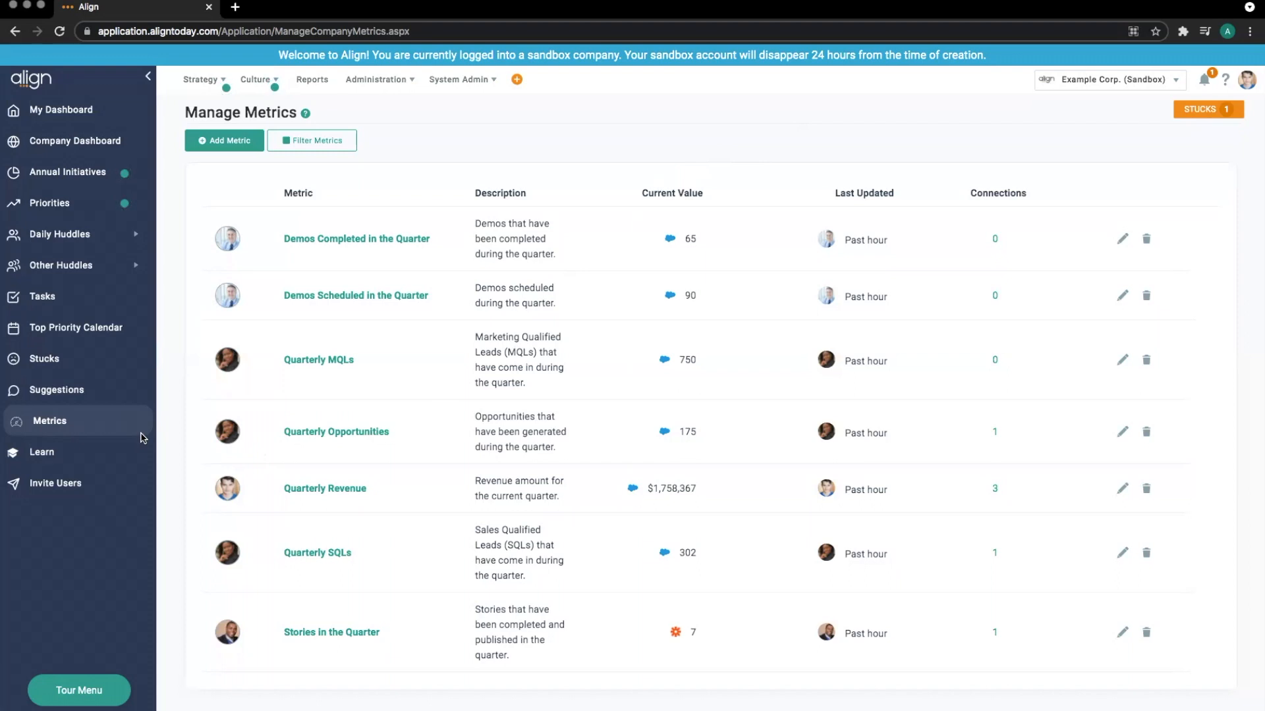
{"action": "mouse_move", "coordinate": [132, 442]}
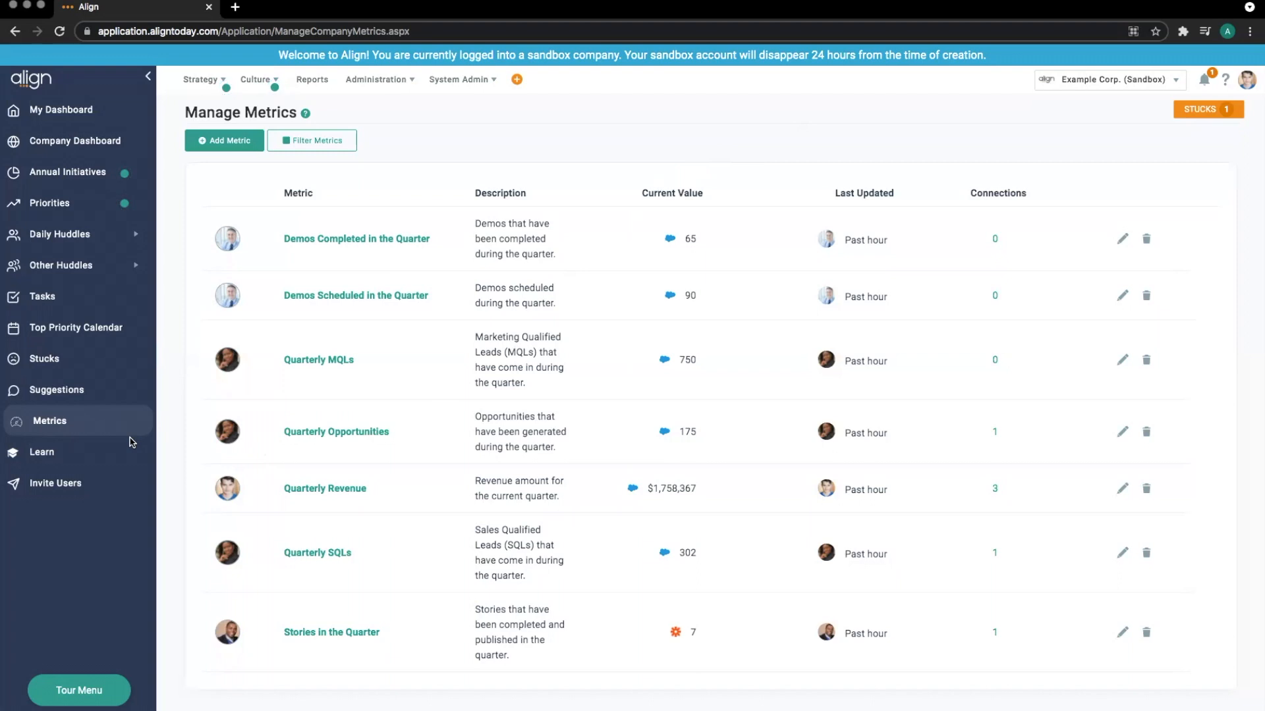
{"action": "mouse_move", "coordinate": [183, 442]}
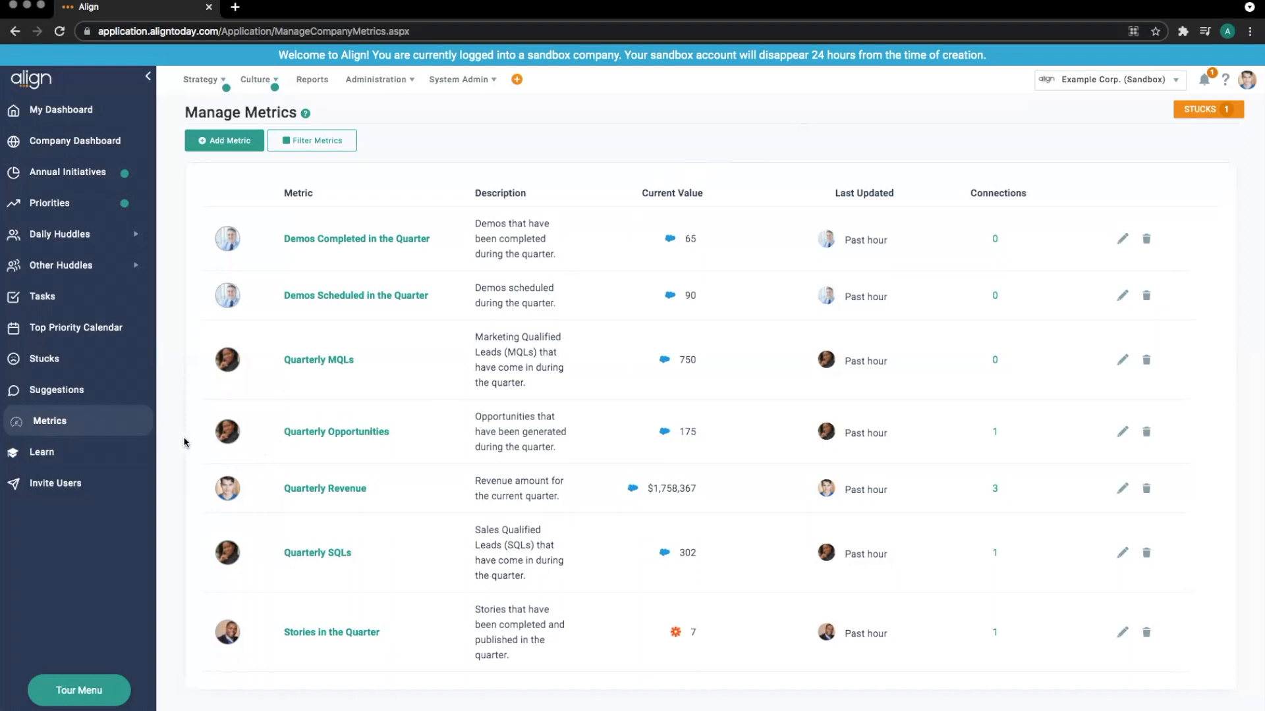
{"action": "mouse_move", "coordinate": [202, 433]}
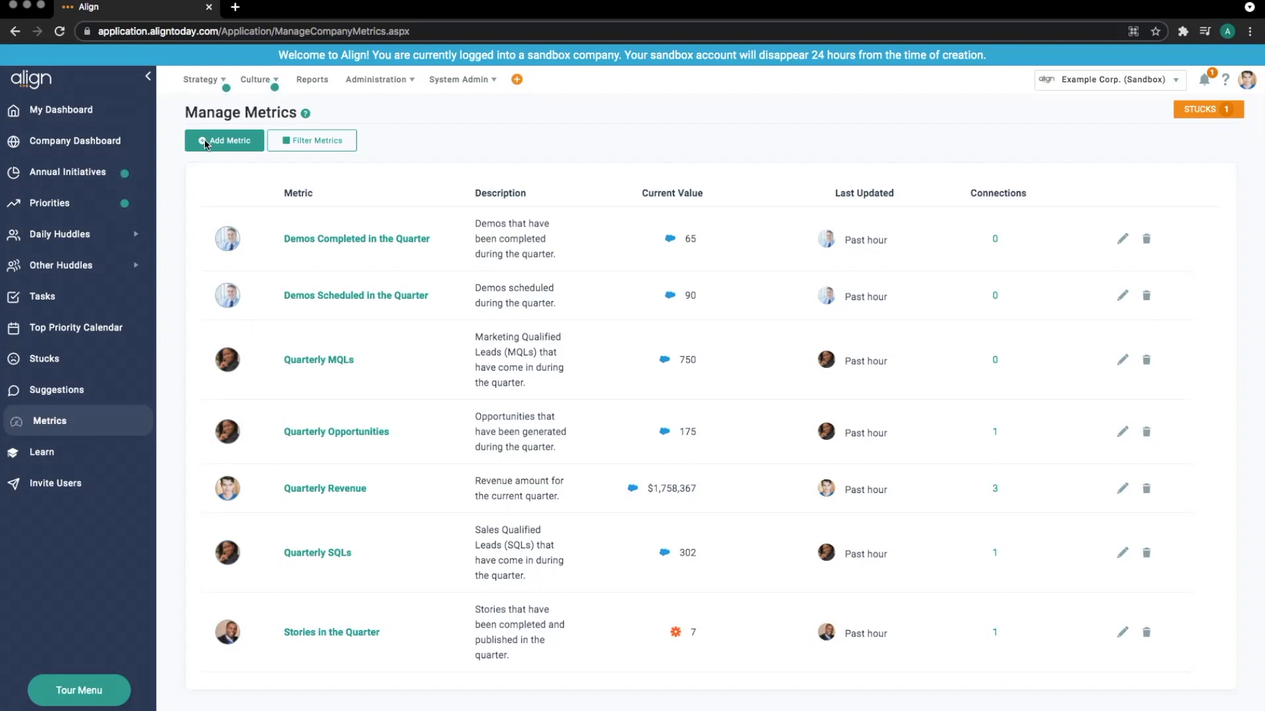
Name the new metric 'Test 1' and leave its owner empty after briefly picking one
{"action": "left_click", "coordinate": [224, 140]}
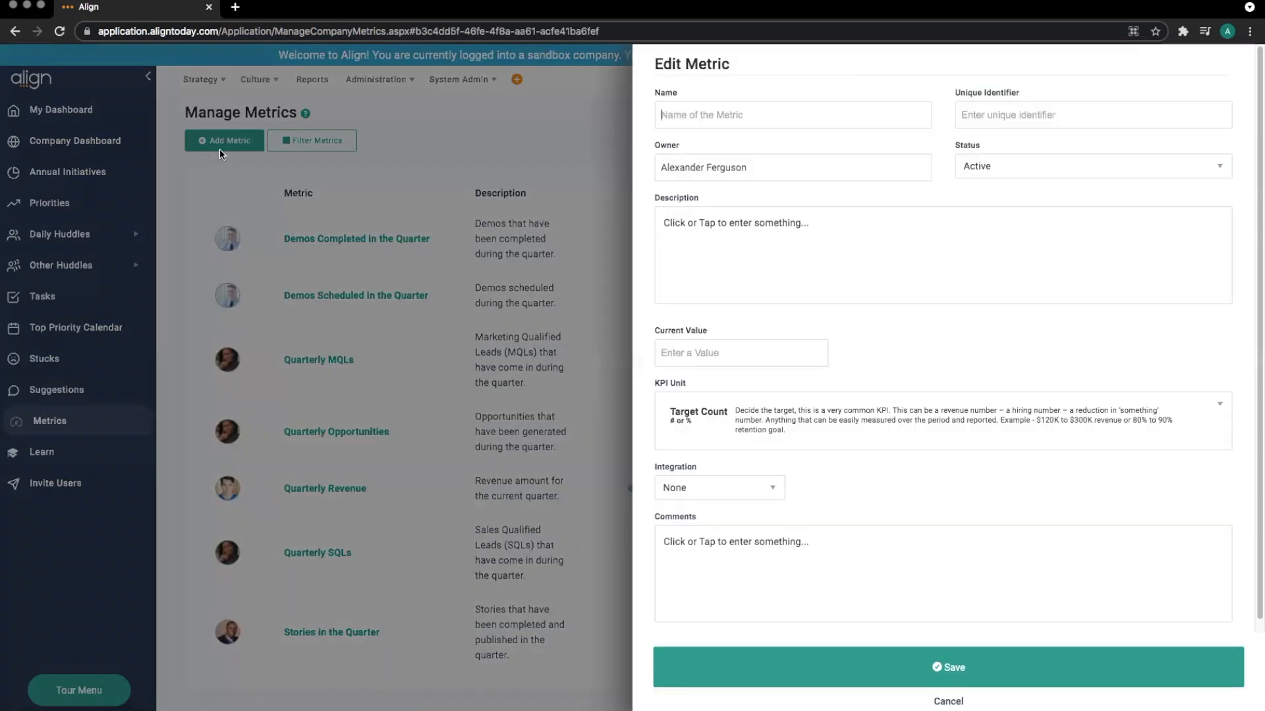
{"action": "left_click", "coordinate": [791, 115]}
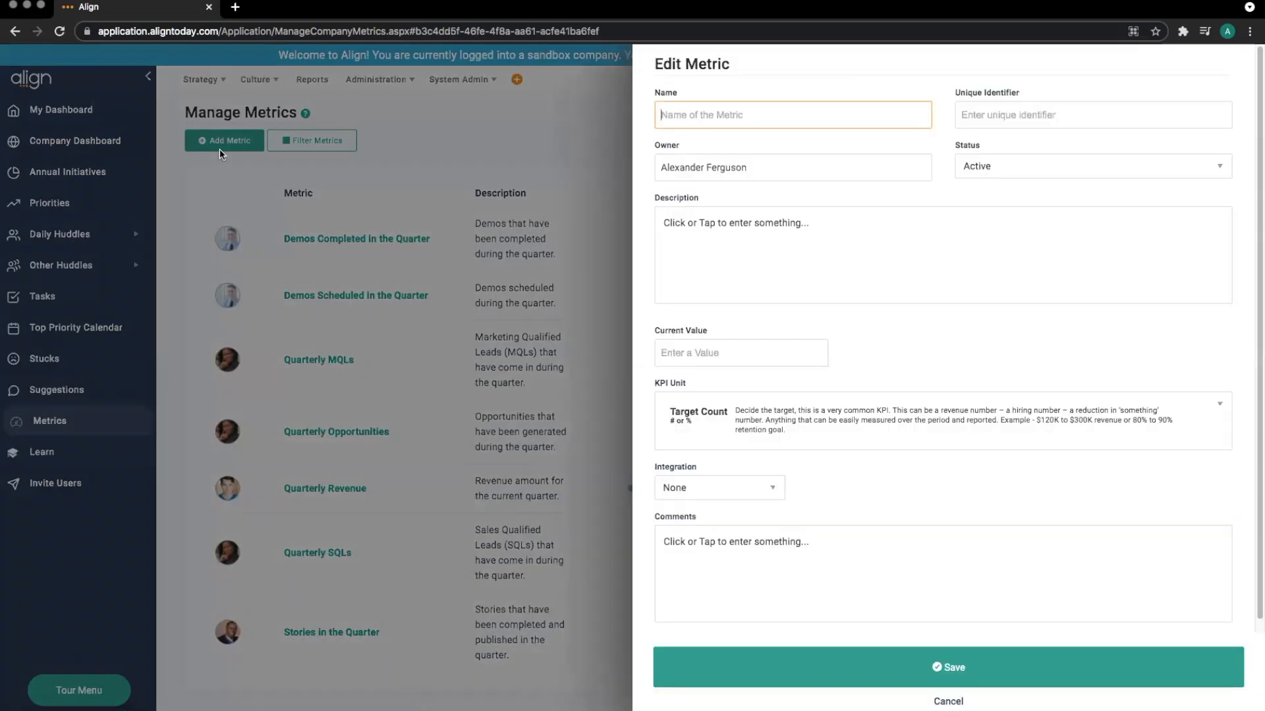
{"action": "mouse_move", "coordinate": [684, 138]}
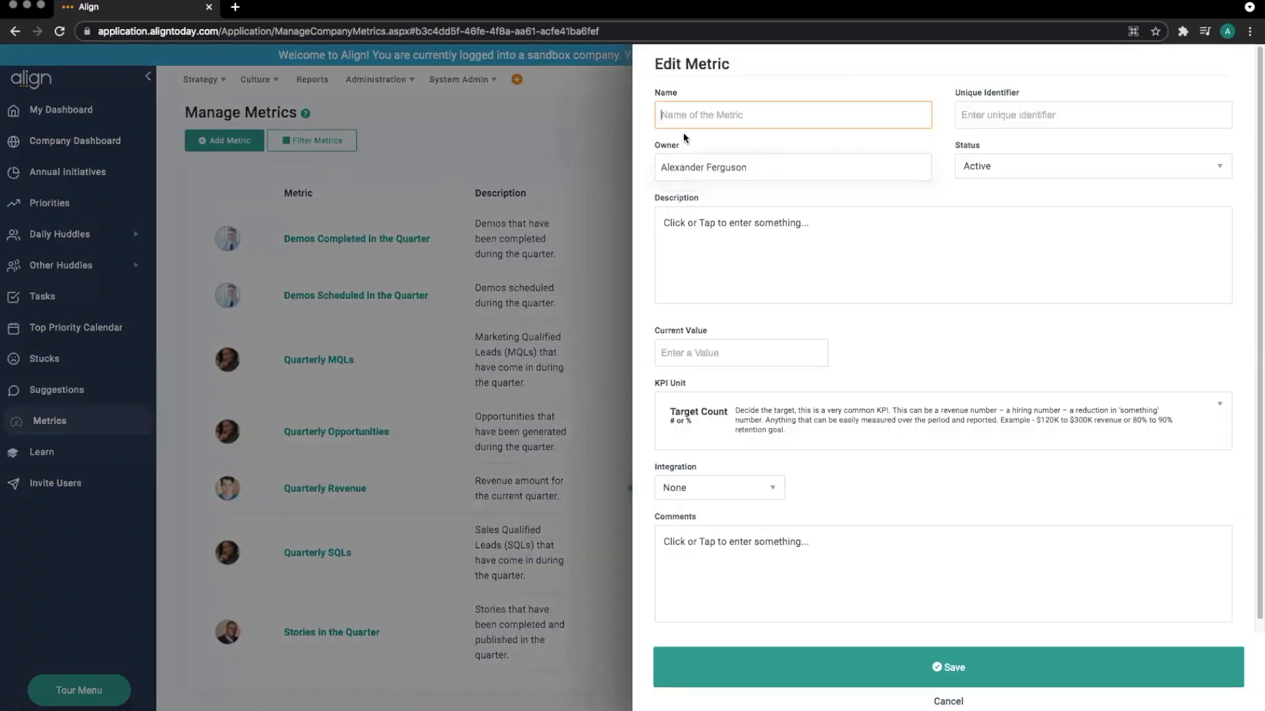
{"action": "type", "text": "Test 1"}
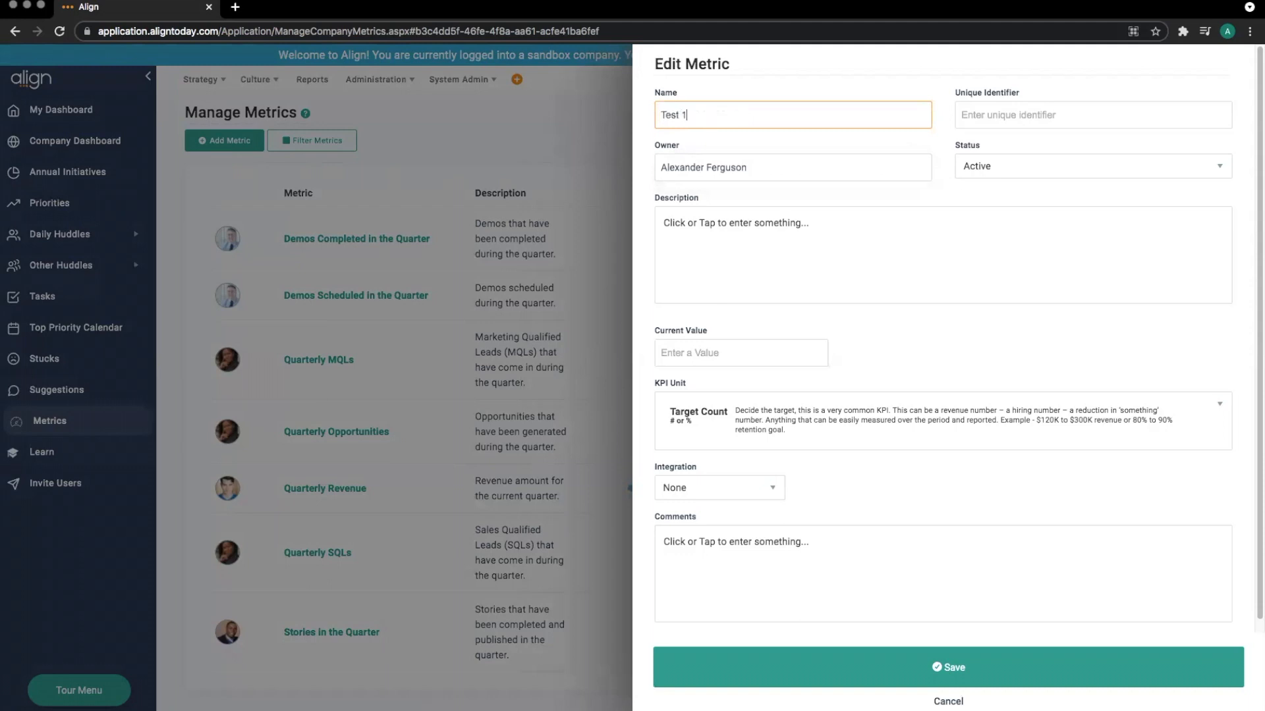
{"action": "left_click", "coordinate": [790, 166]}
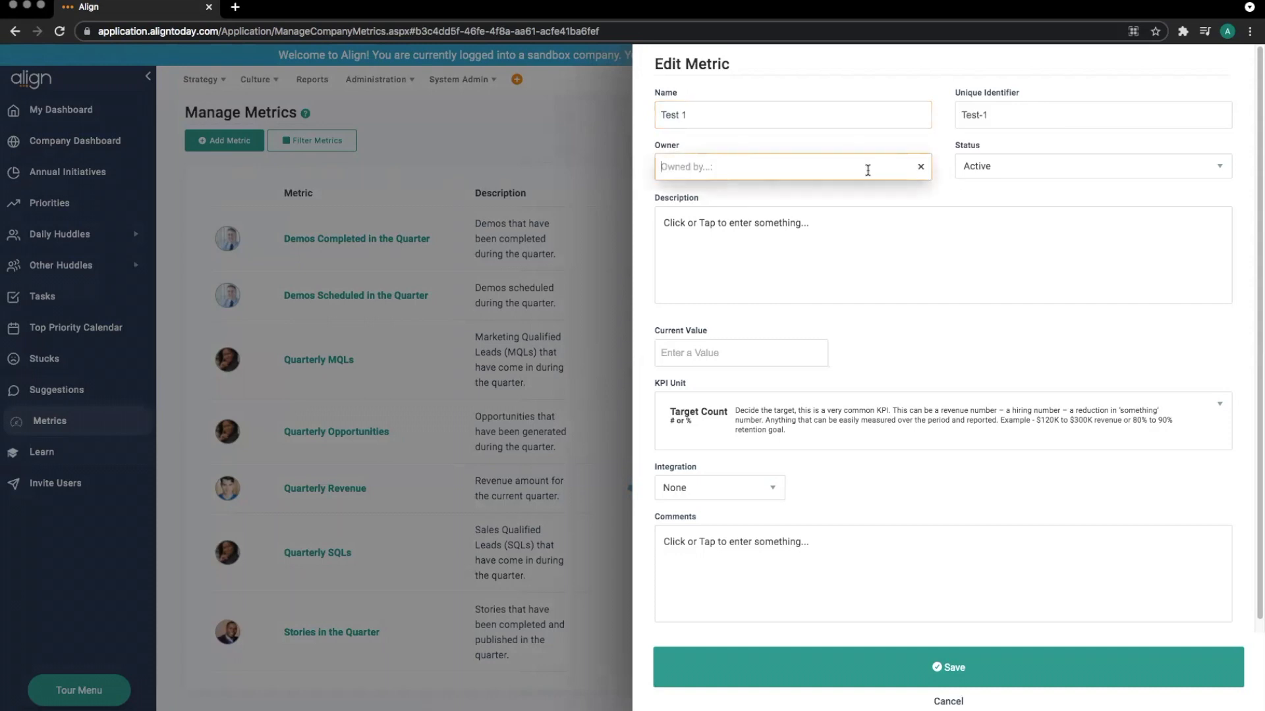
{"action": "type", "text": "Jan"}
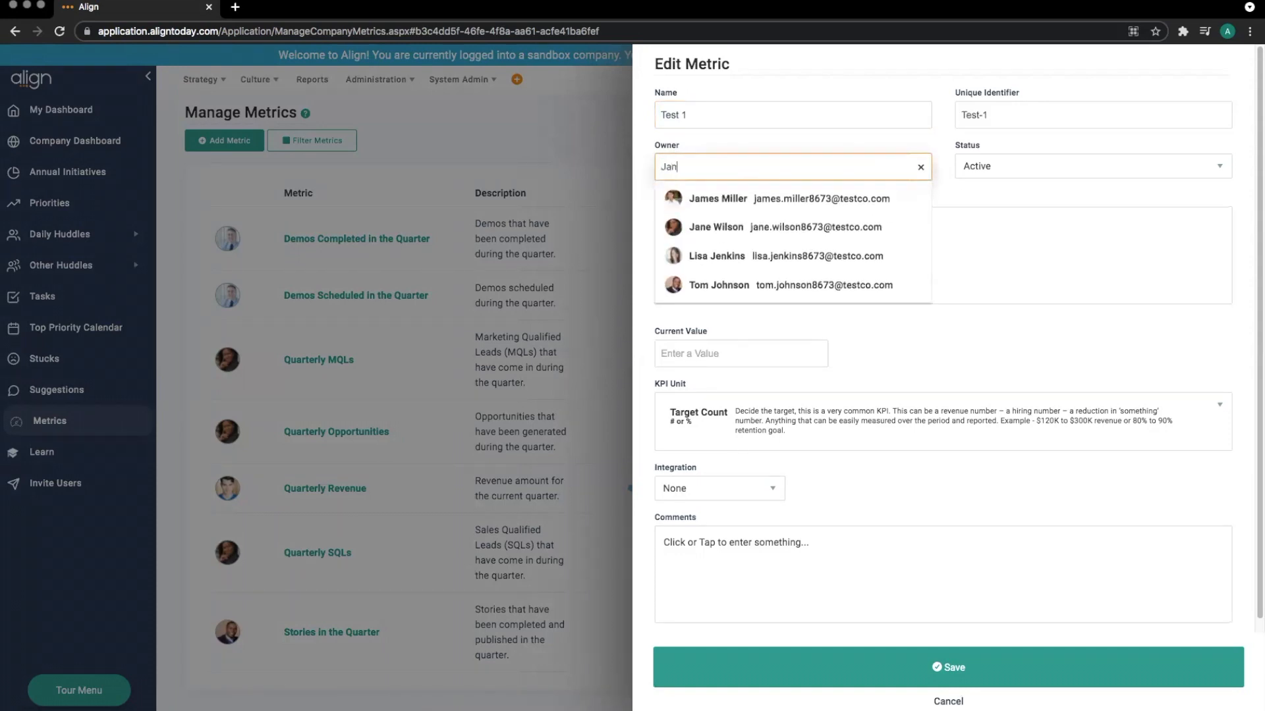
{"action": "left_click", "coordinate": [715, 227]}
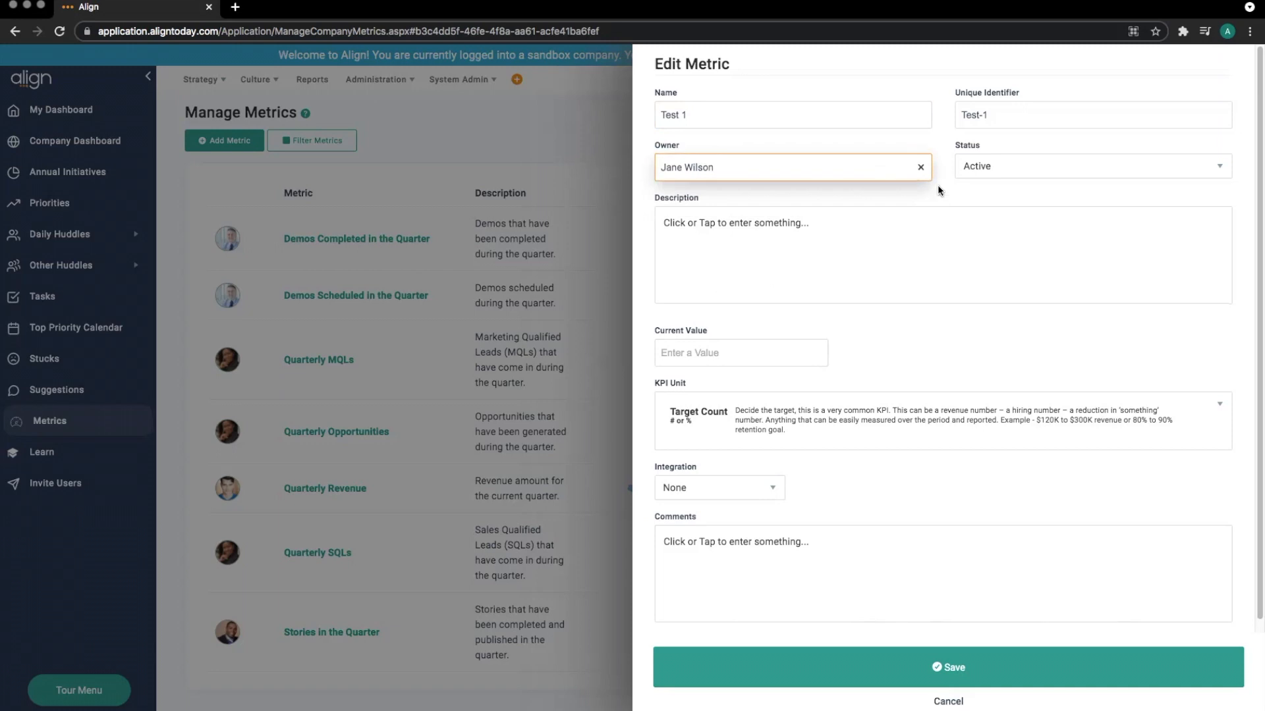
{"action": "left_click", "coordinate": [918, 167]}
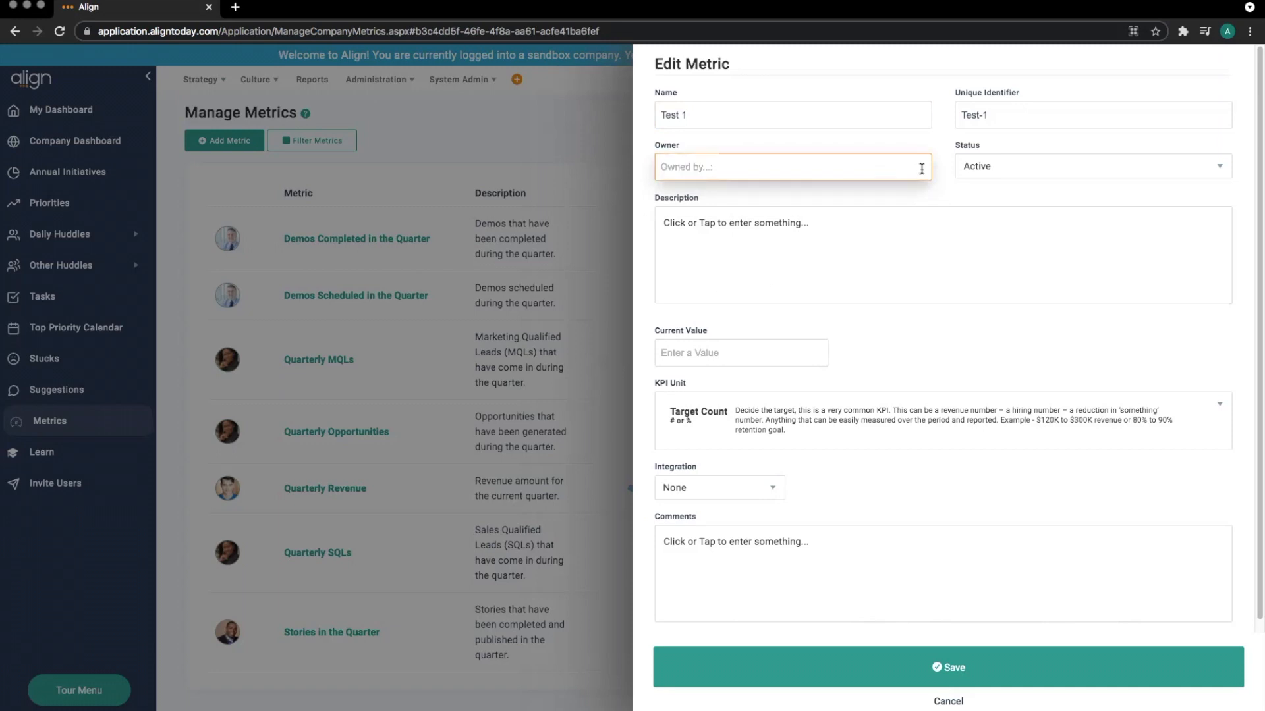
{"action": "mouse_move", "coordinate": [892, 207]}
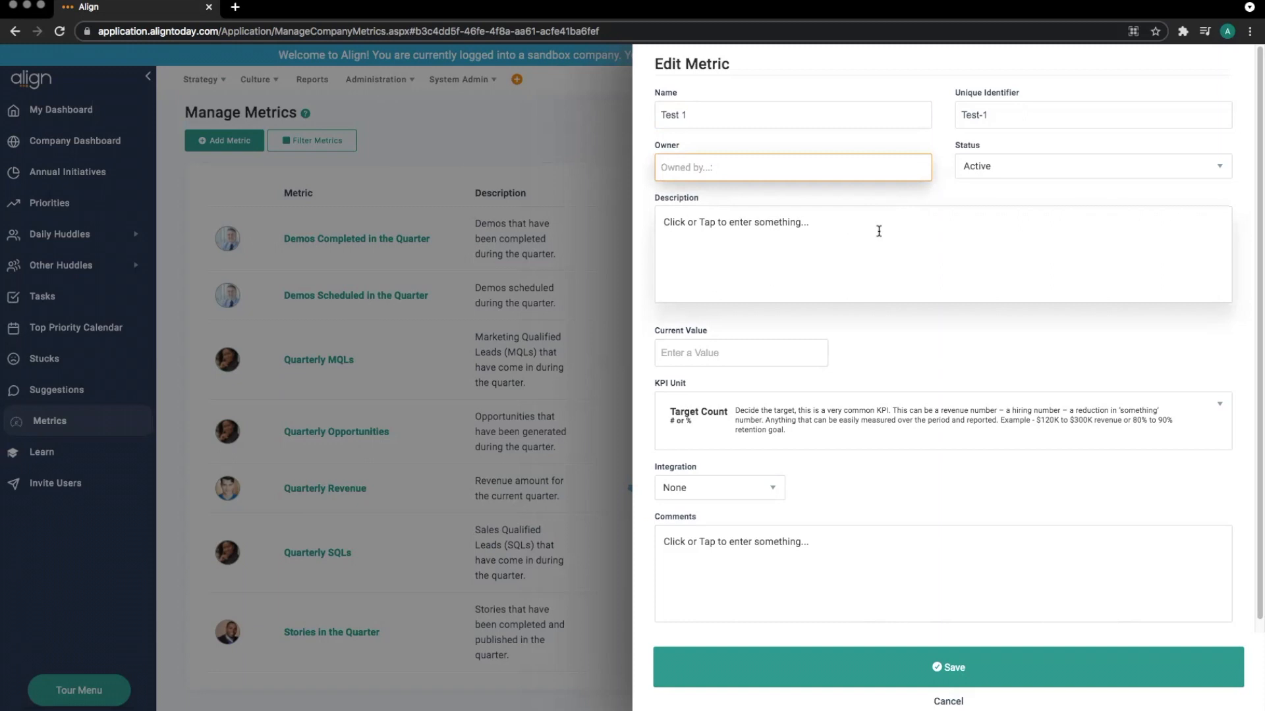
{"action": "mouse_move", "coordinate": [877, 267]}
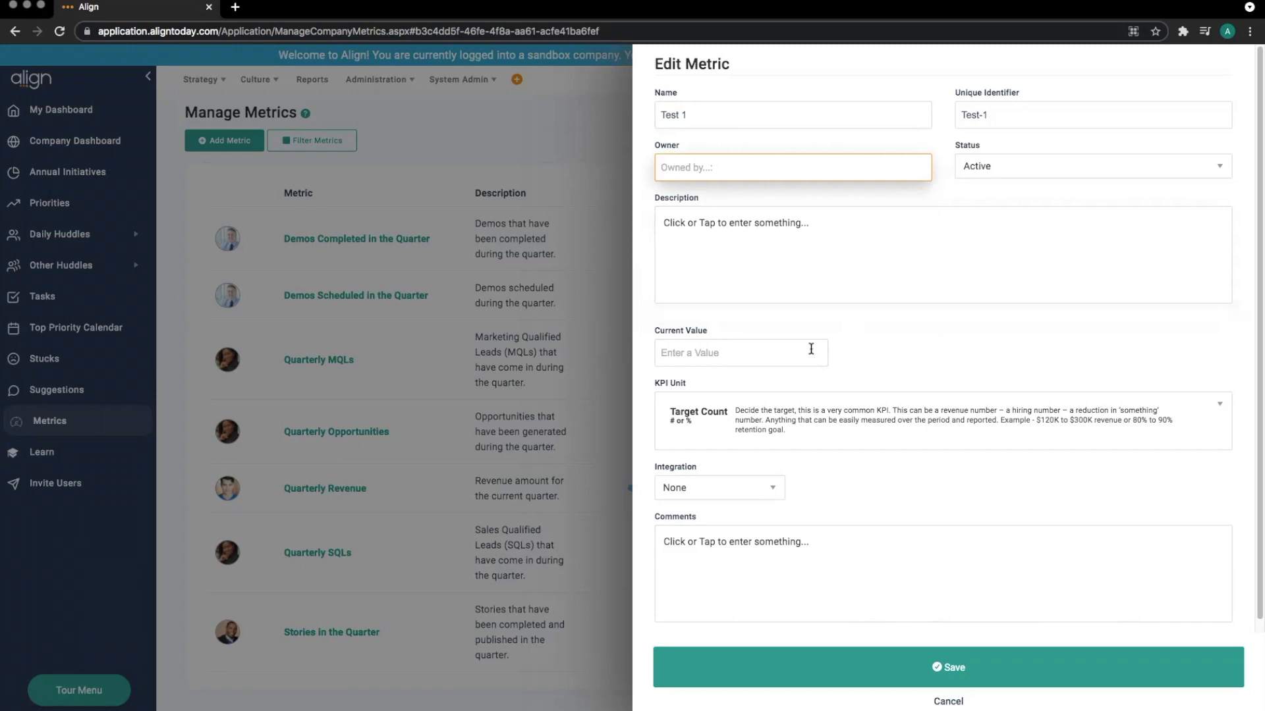
Enter current value 10 and return Integration to None after trying Salesforce and Zapier
{"action": "type", "text": "10"}
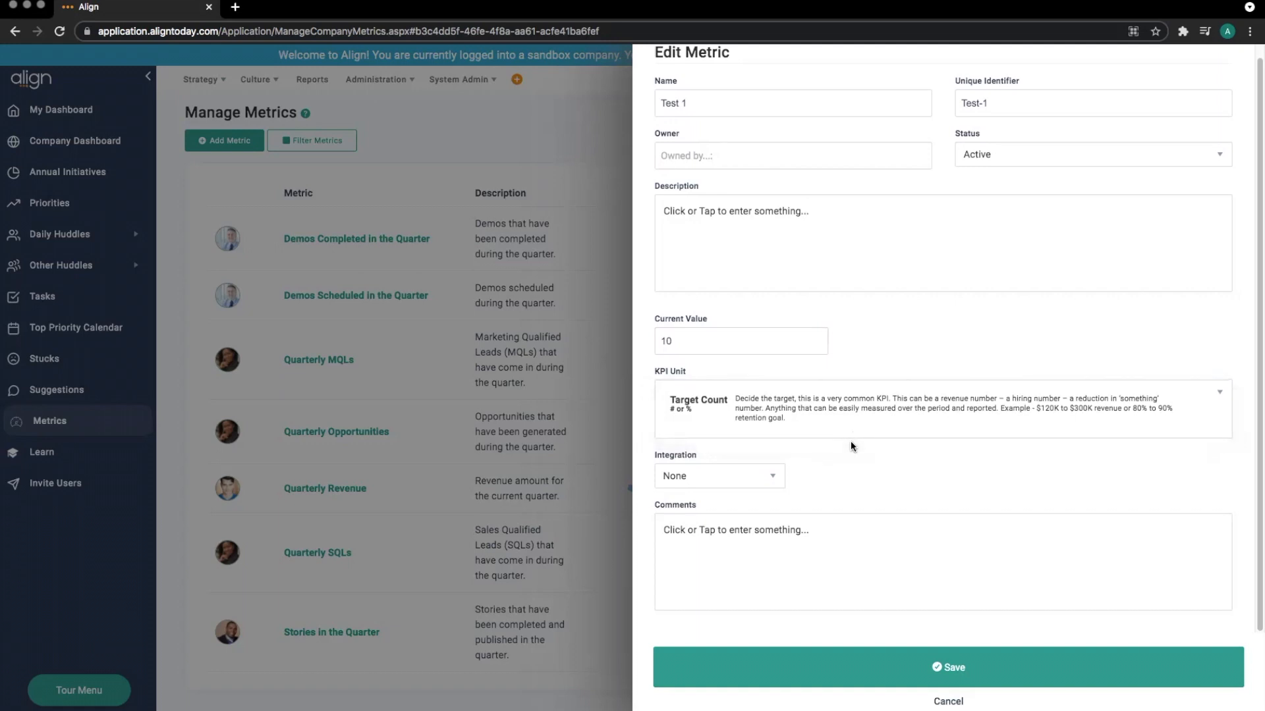
{"action": "left_click", "coordinate": [717, 475]}
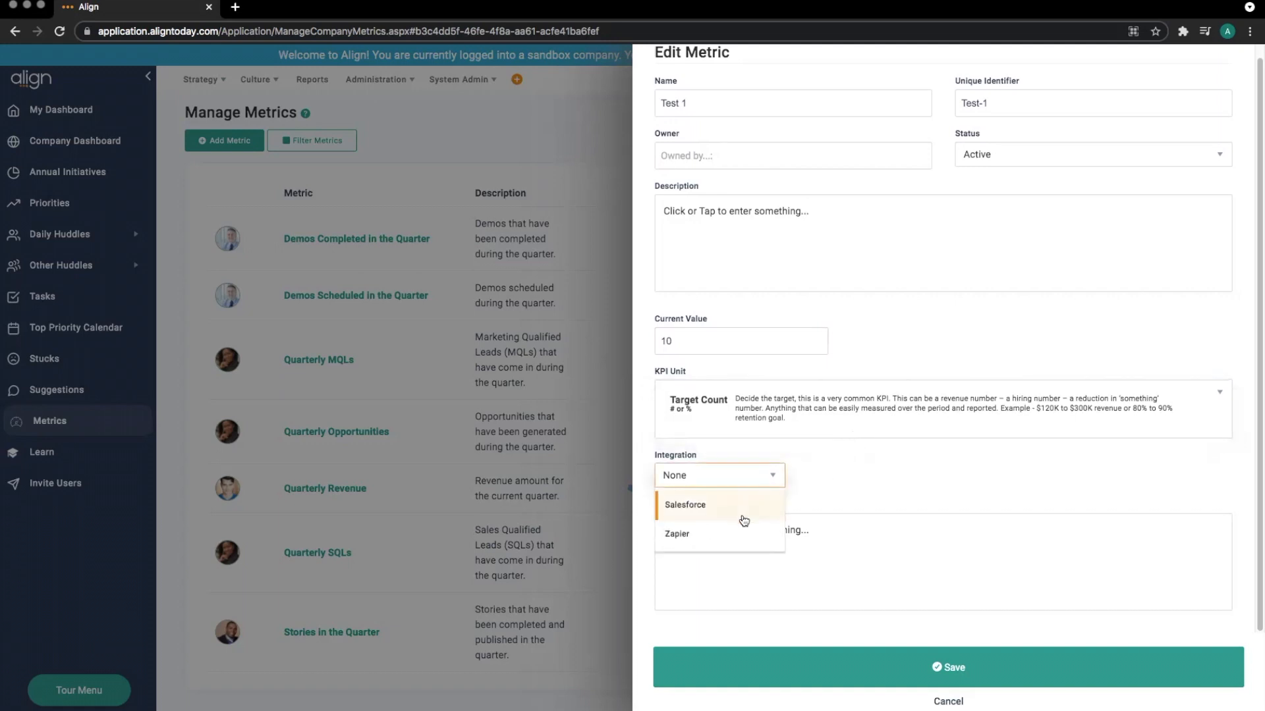
{"action": "left_click", "coordinate": [683, 503]}
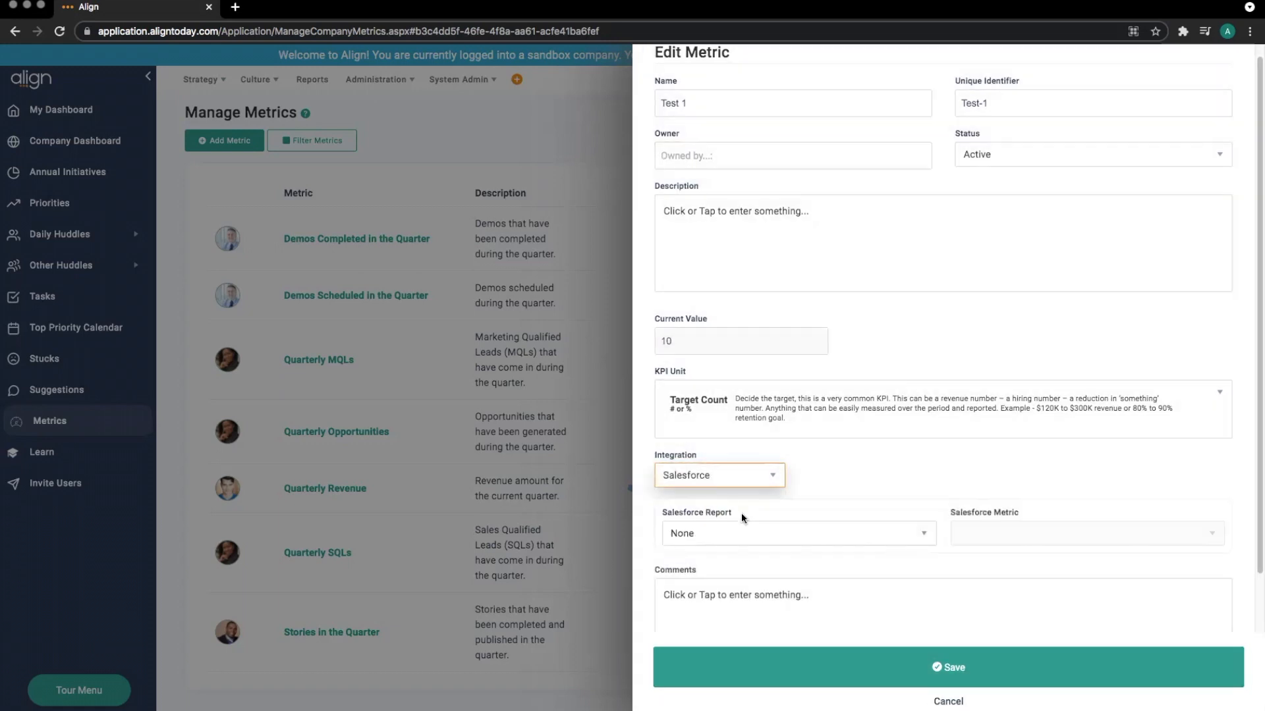
{"action": "mouse_move", "coordinate": [752, 520]}
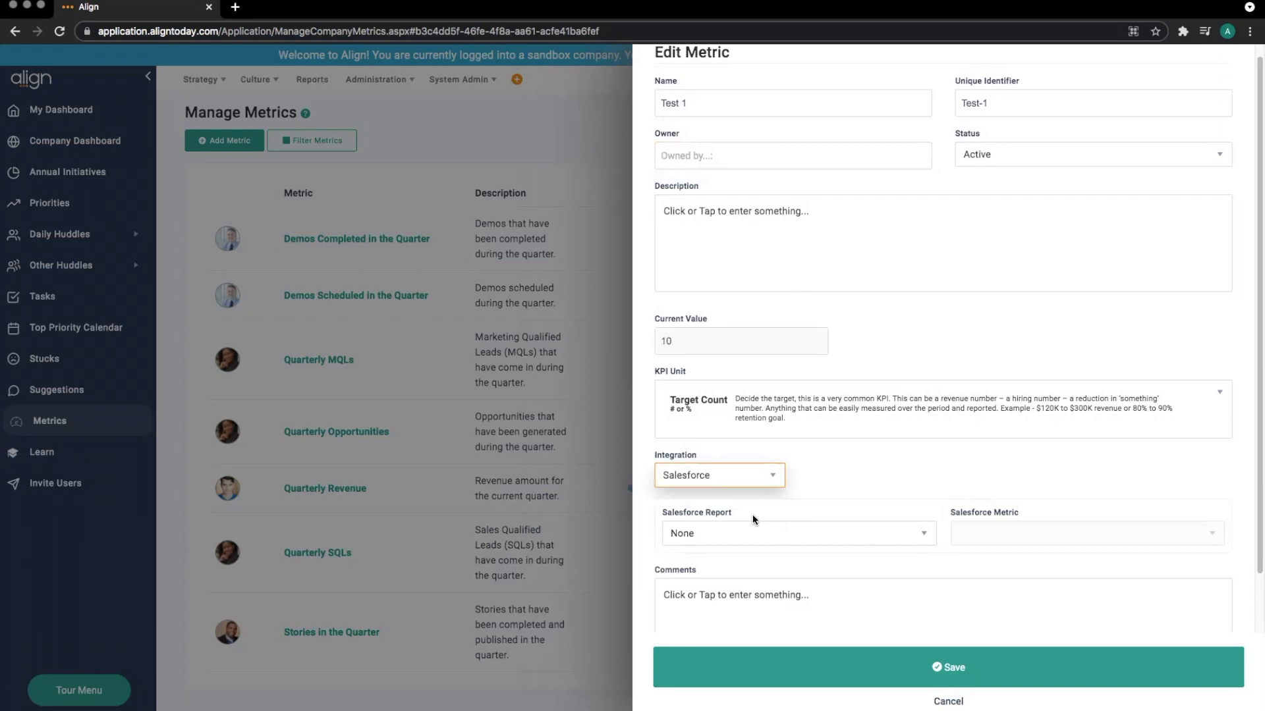
{"action": "mouse_move", "coordinate": [732, 479]}
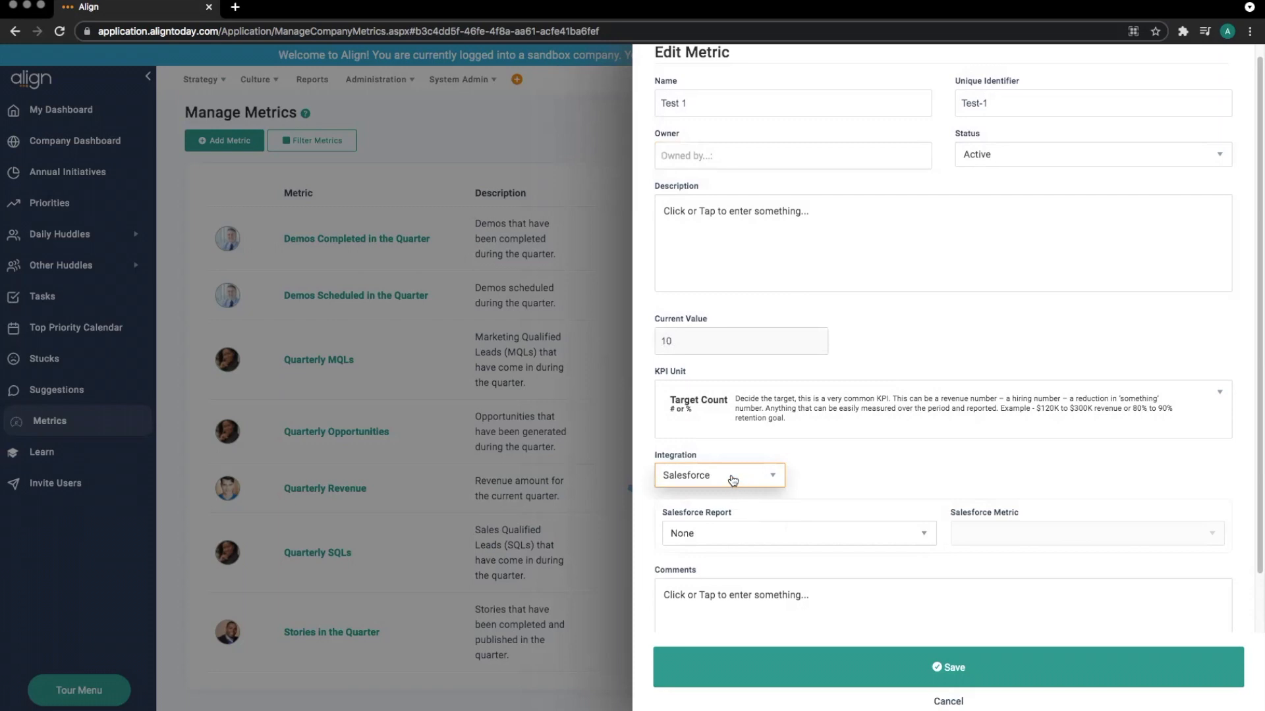
{"action": "left_click", "coordinate": [717, 475]}
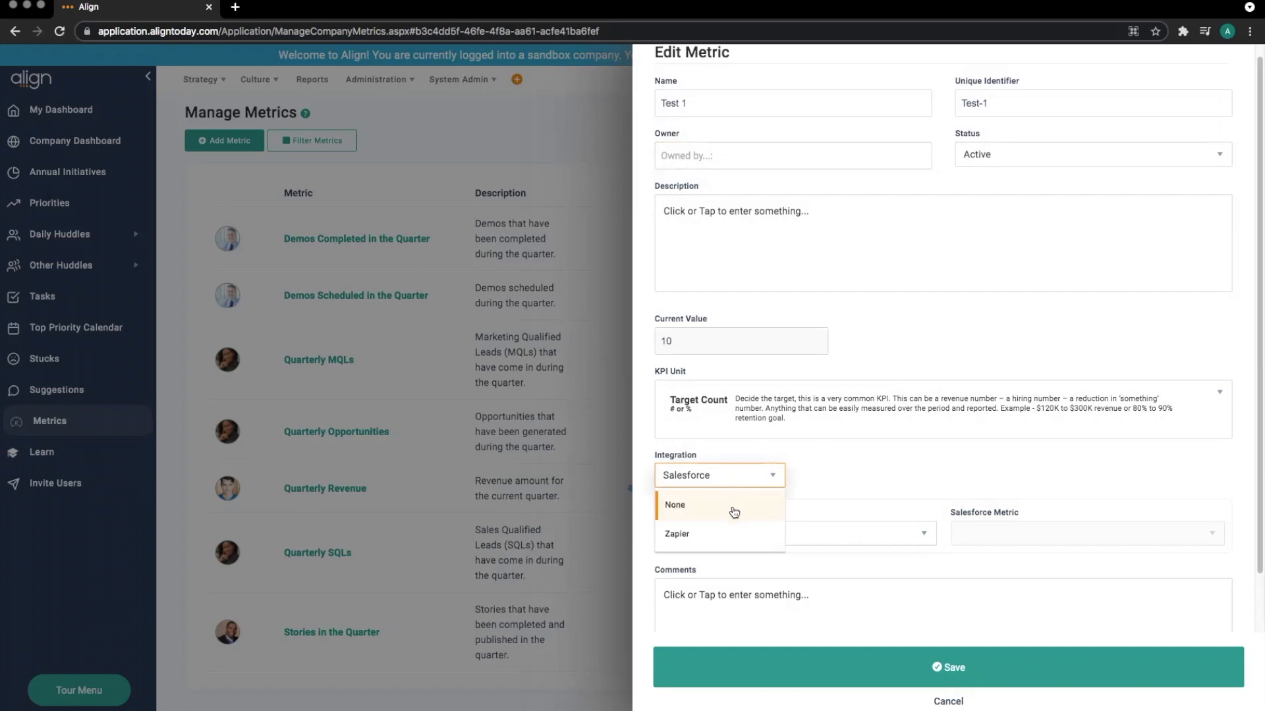
{"action": "left_click", "coordinate": [676, 533]}
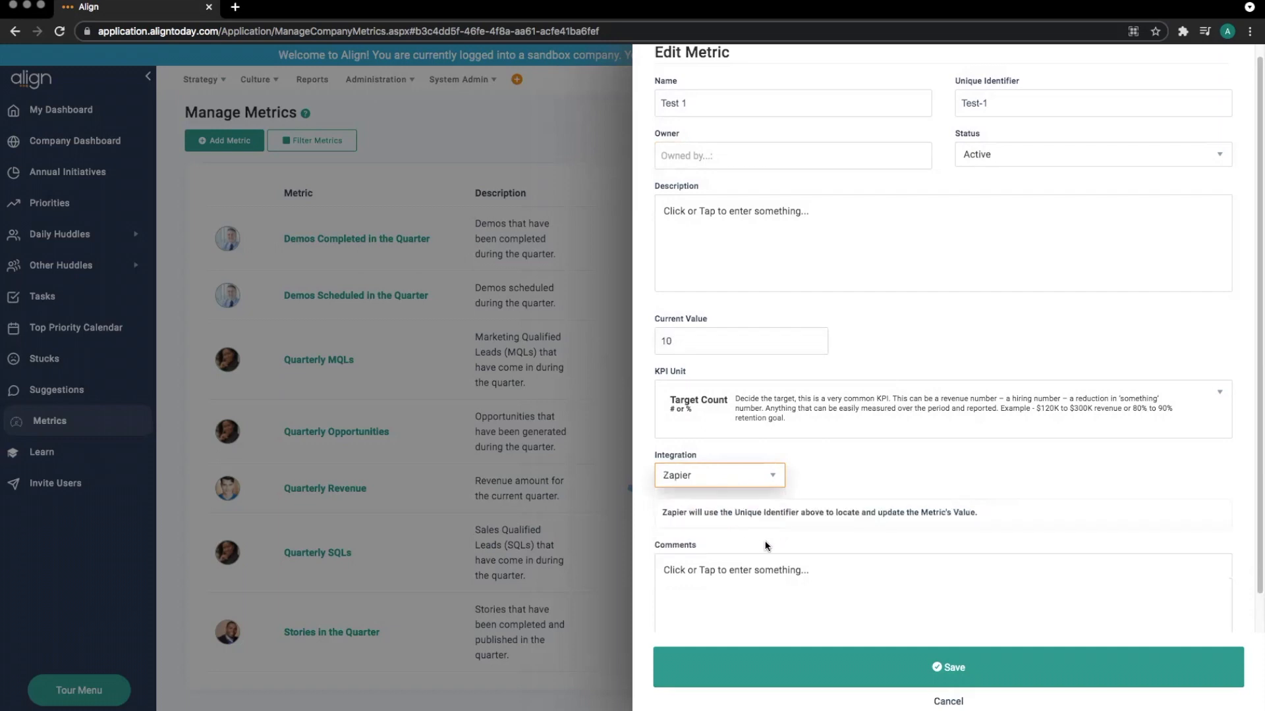
{"action": "mouse_move", "coordinate": [803, 543]}
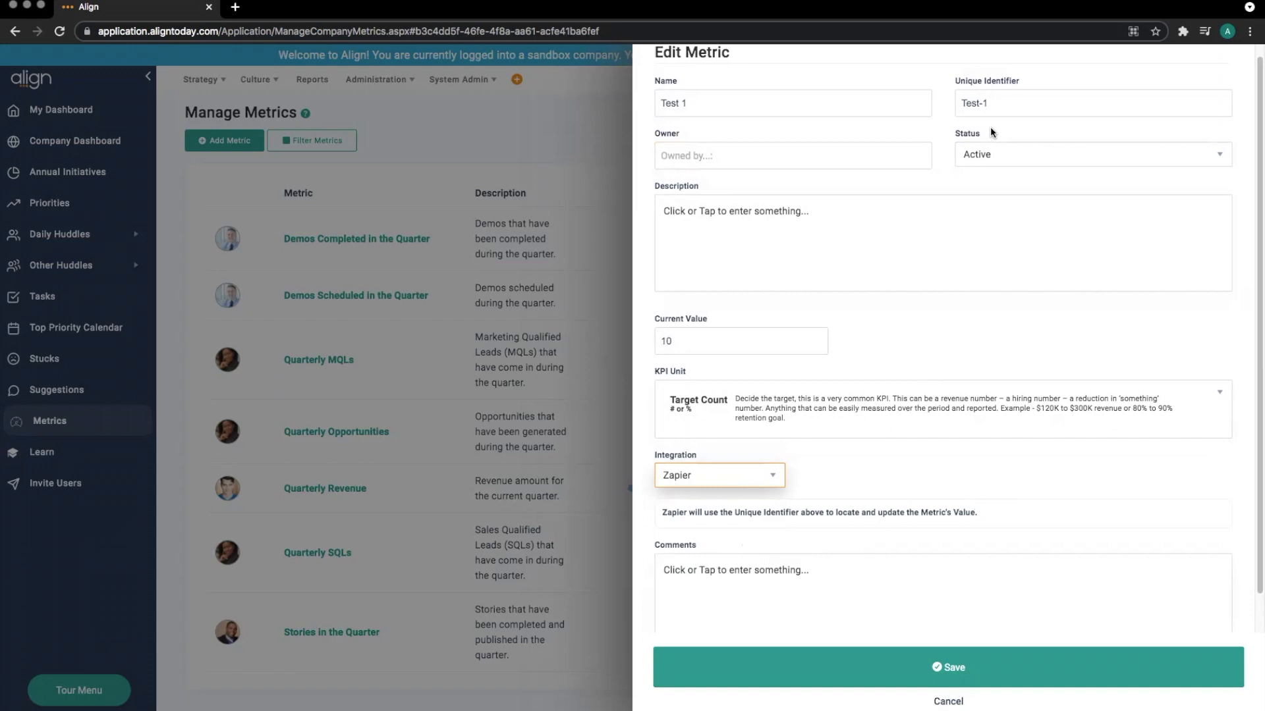
{"action": "mouse_move", "coordinate": [899, 136]}
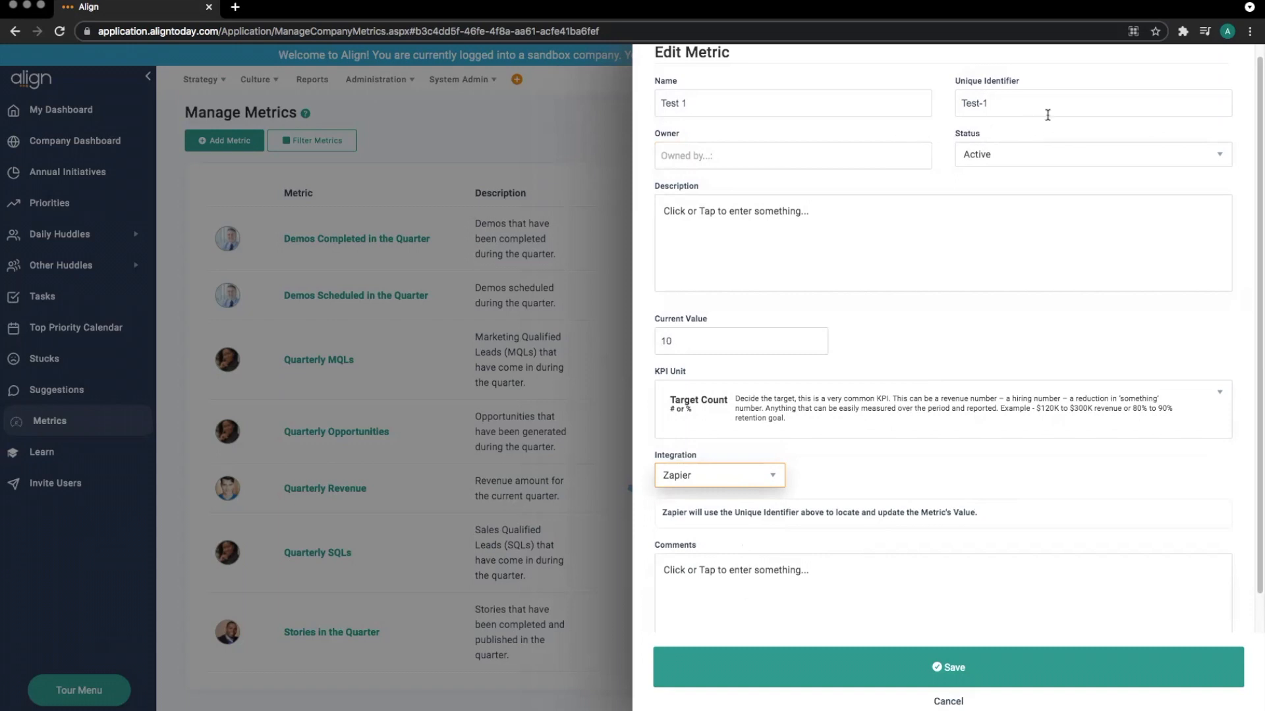
{"action": "left_click", "coordinate": [1092, 103]}
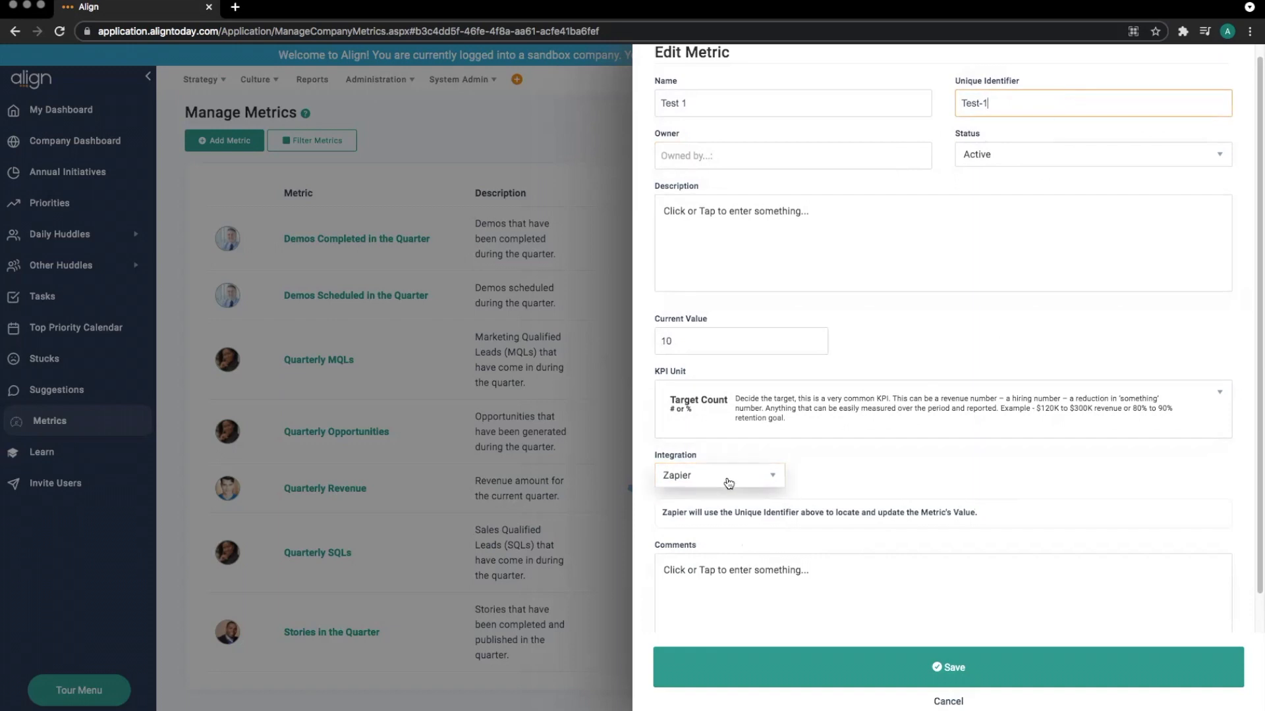
{"action": "left_click", "coordinate": [718, 474]}
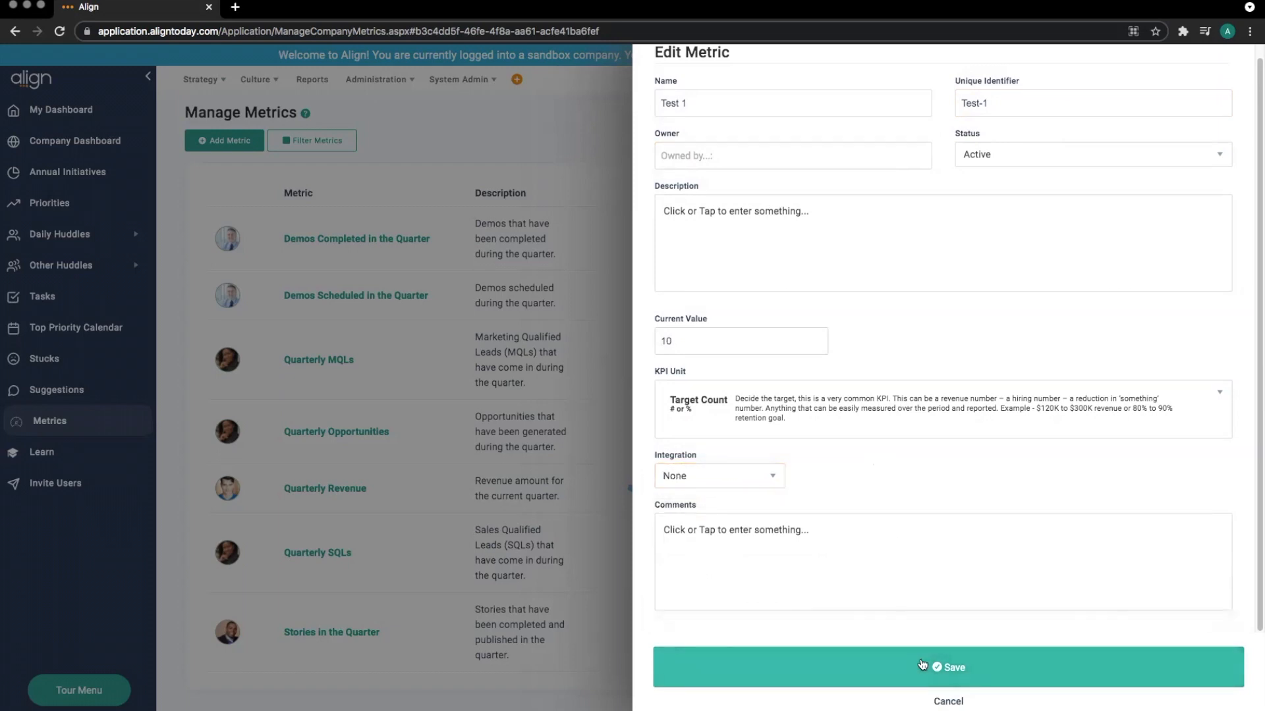
Save the Test 1 metric and go to the Priorities page
{"action": "left_click", "coordinate": [948, 667]}
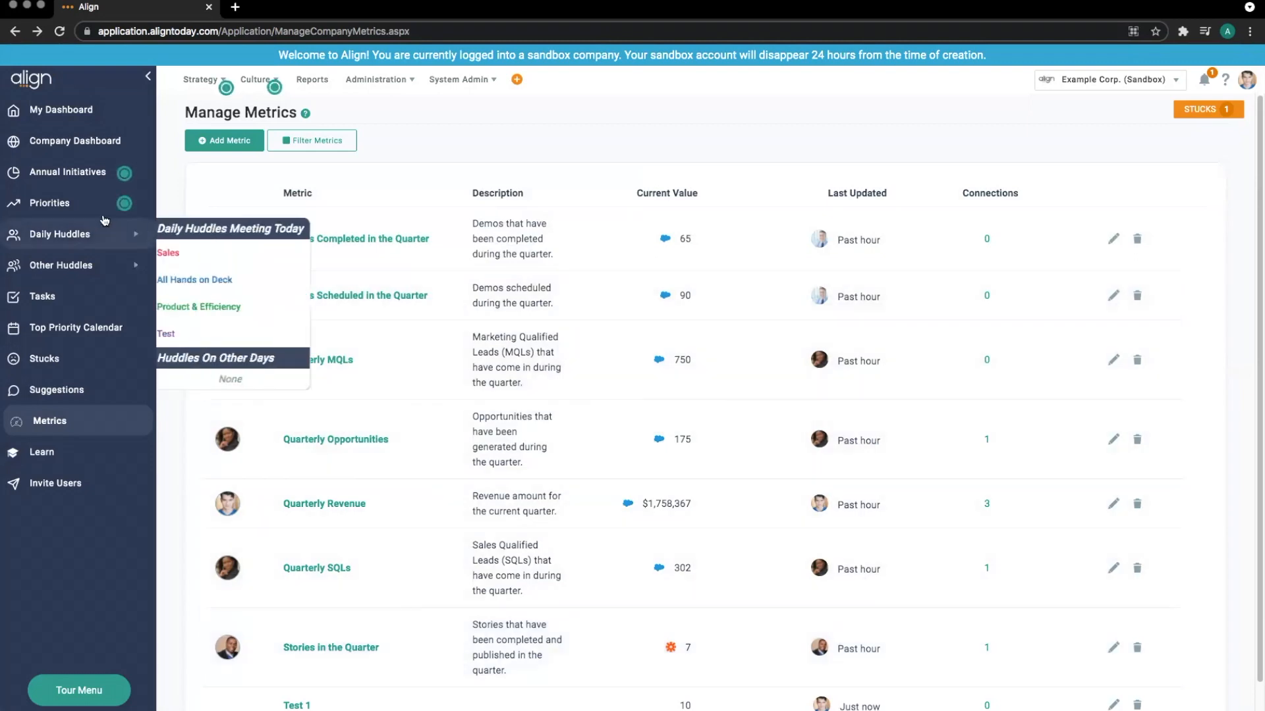
{"action": "left_click", "coordinate": [49, 202]}
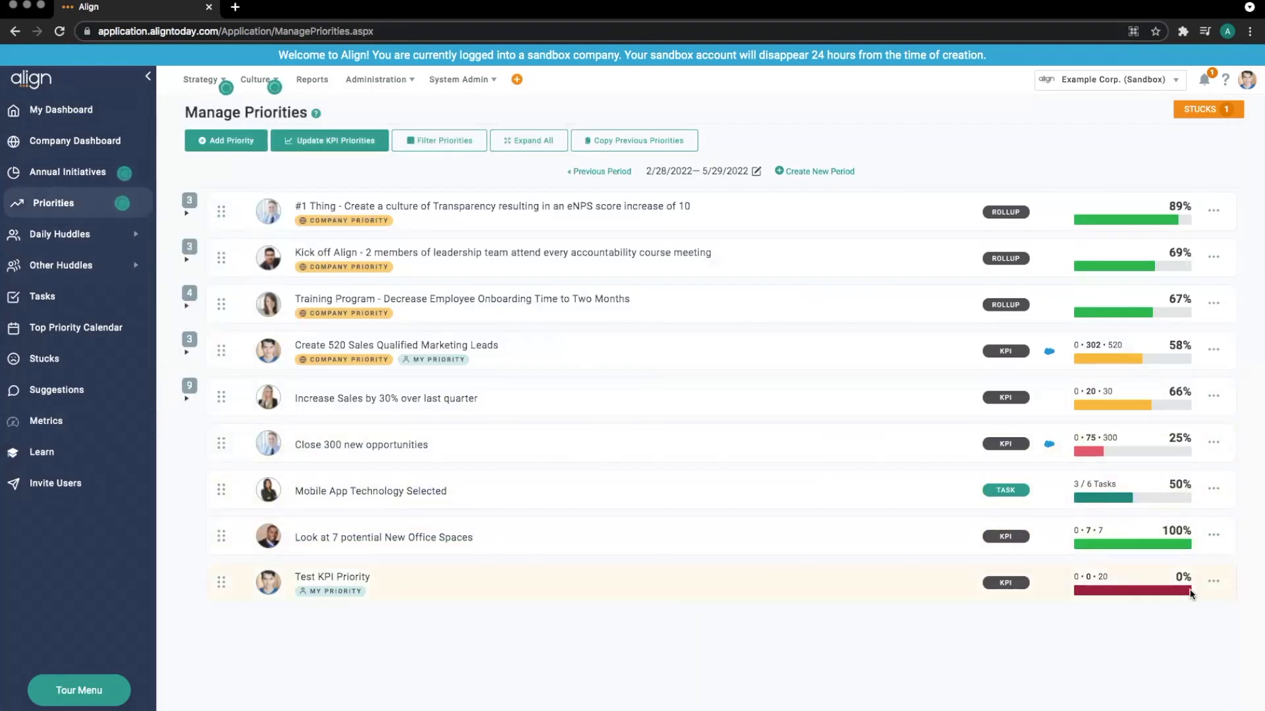
Edit Test KPI Priority to take its value from metric Test 1 and save
{"action": "left_click", "coordinate": [1213, 581]}
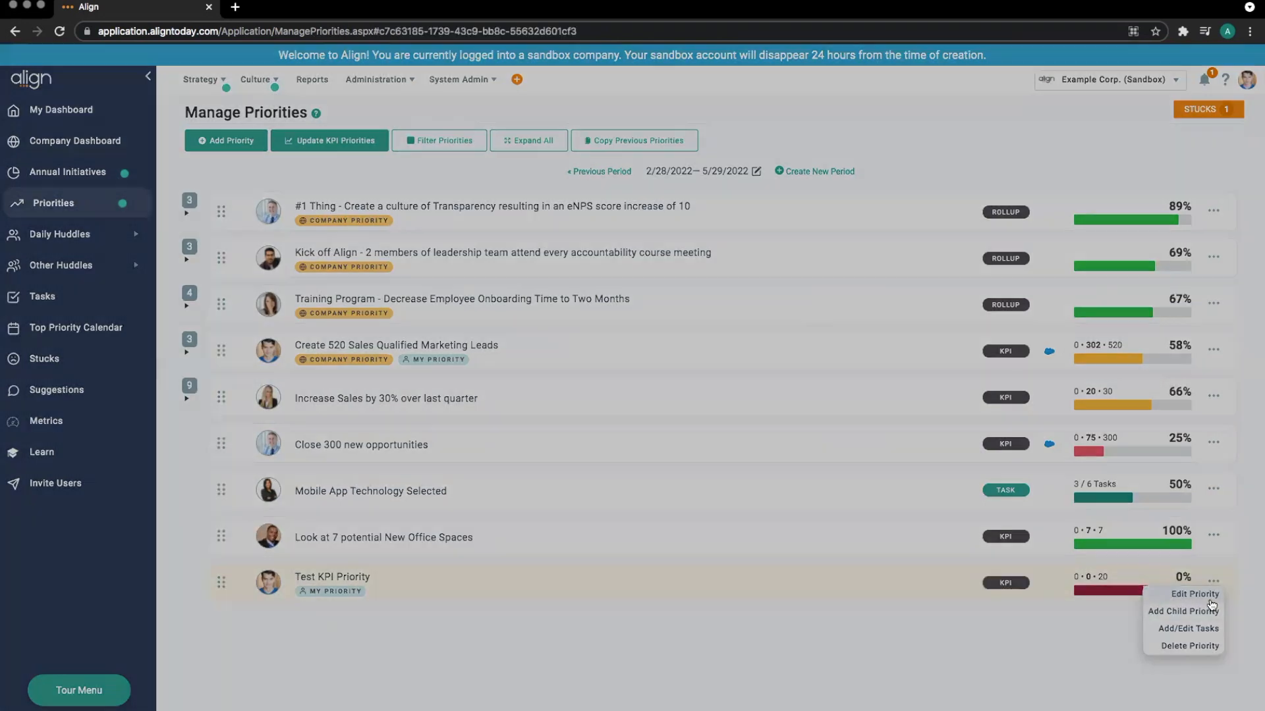
{"action": "left_click", "coordinate": [1194, 594]}
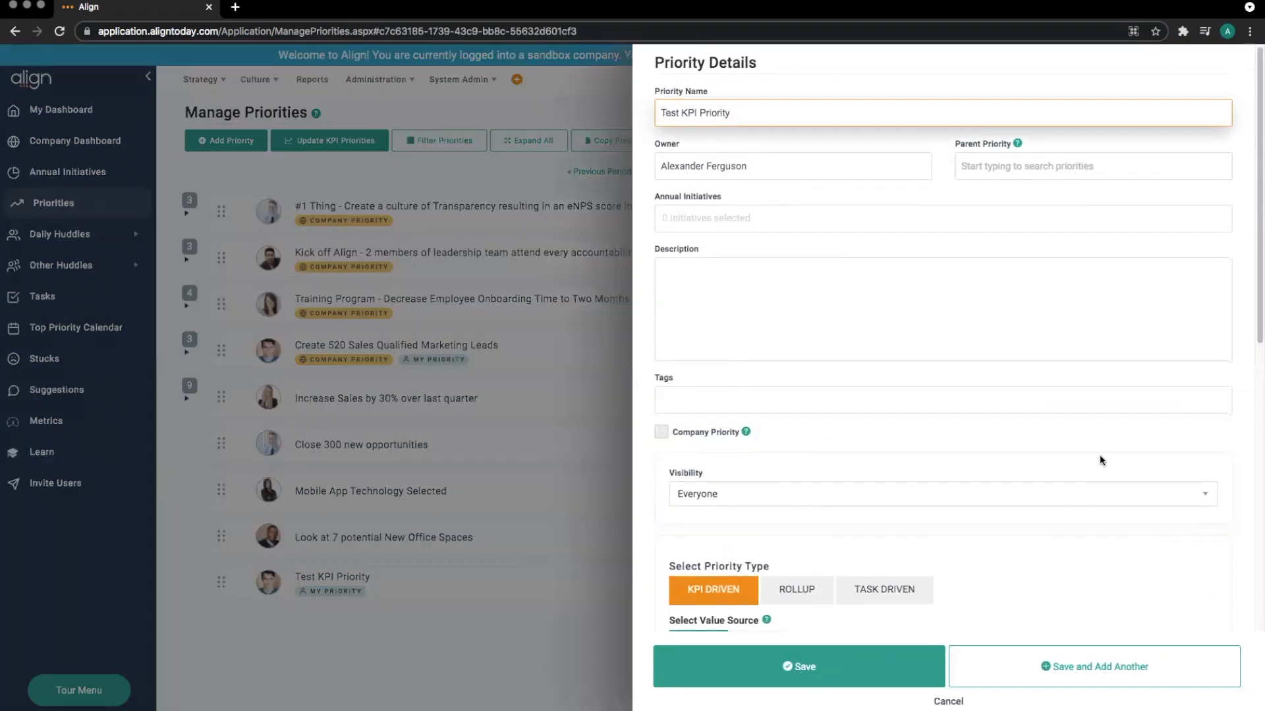
{"action": "scroll", "scroll_direction": "down", "scroll_amount": 3}
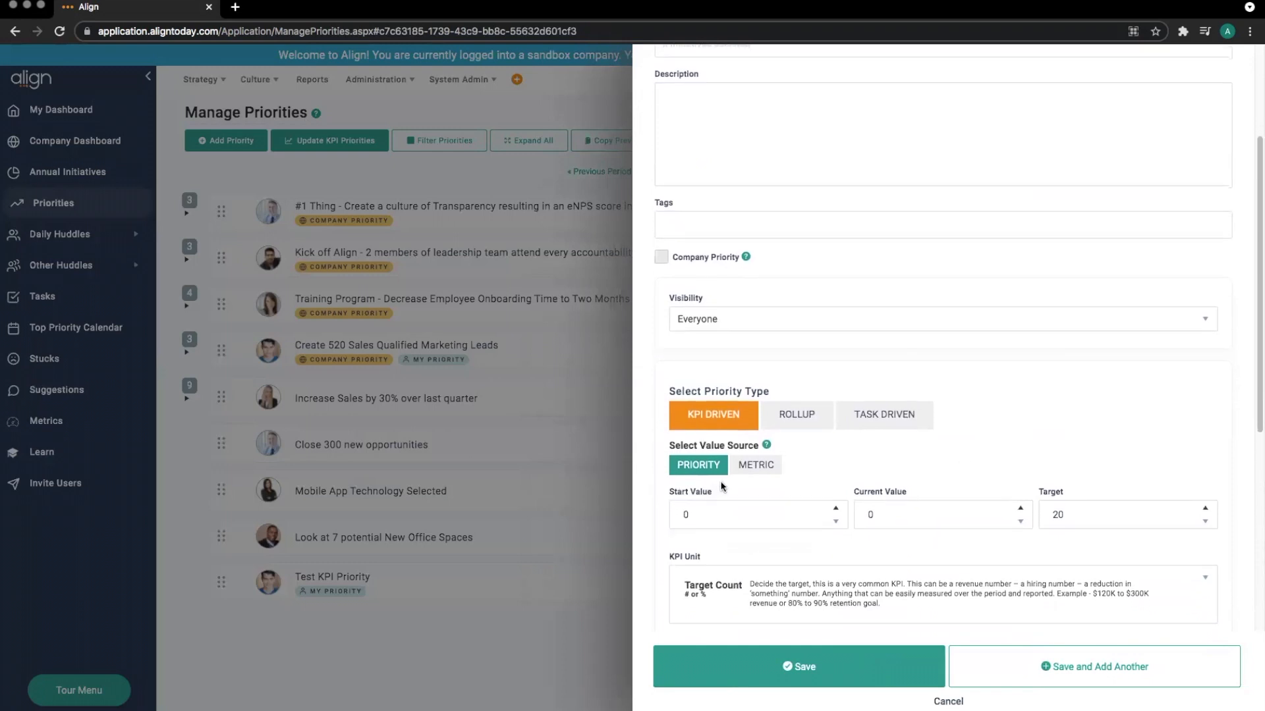
{"action": "left_click", "coordinate": [754, 465]}
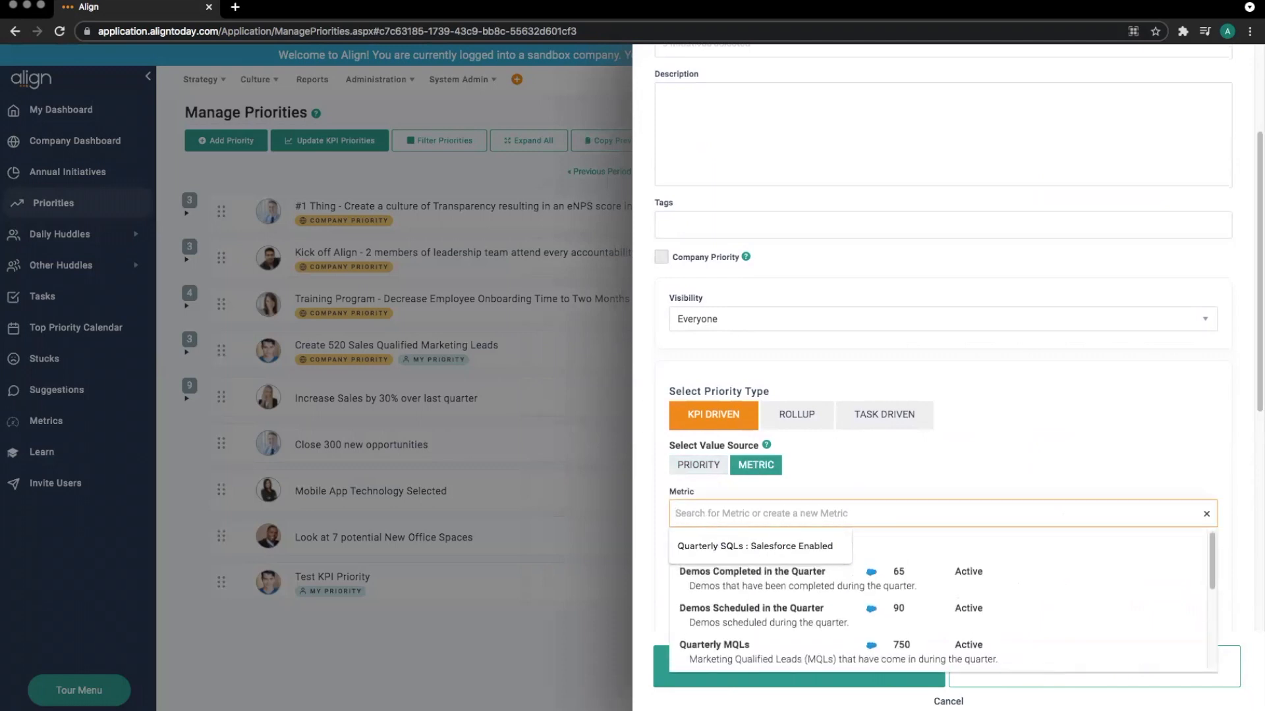
{"action": "type", "text": "Test"}
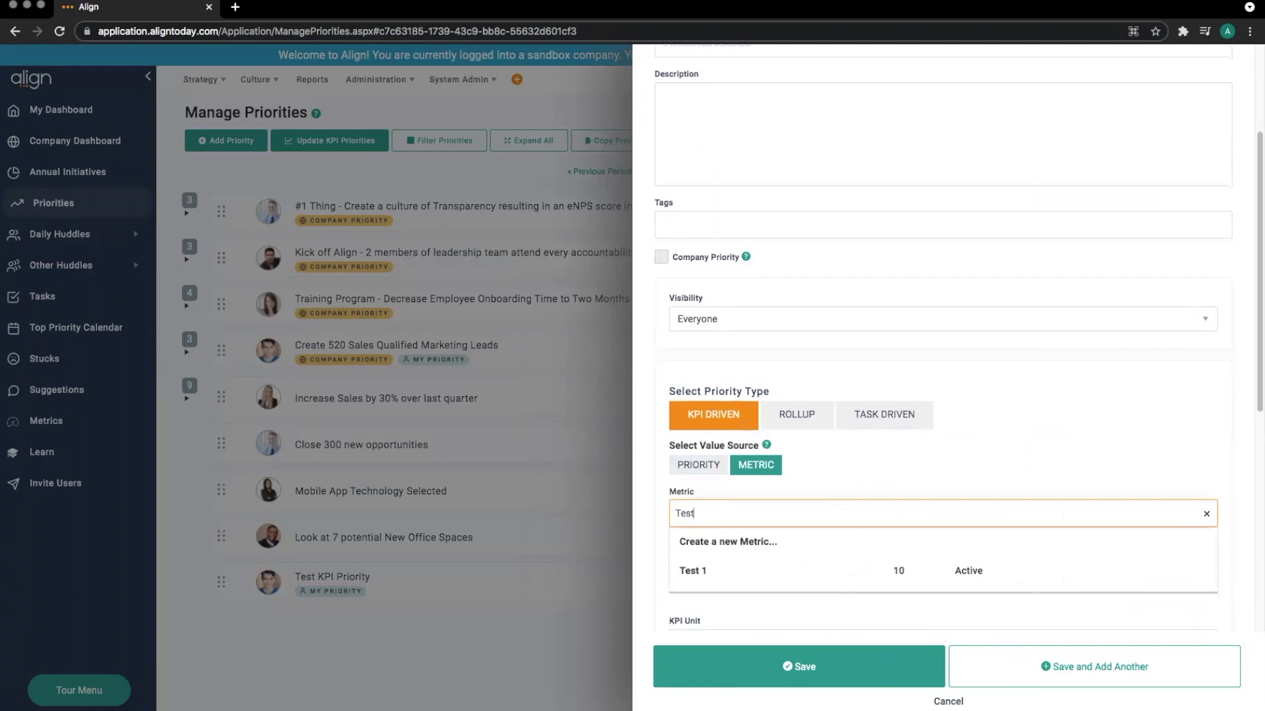
{"action": "left_click", "coordinate": [692, 570]}
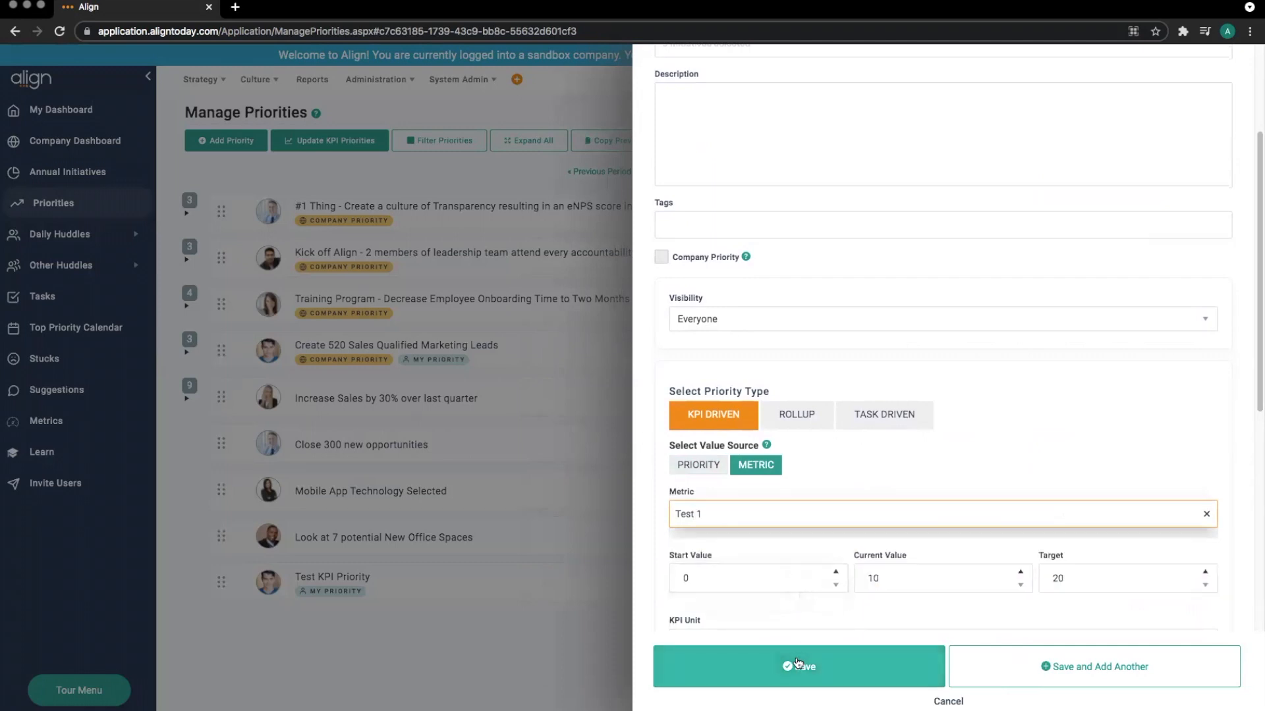
{"action": "left_click", "coordinate": [798, 666]}
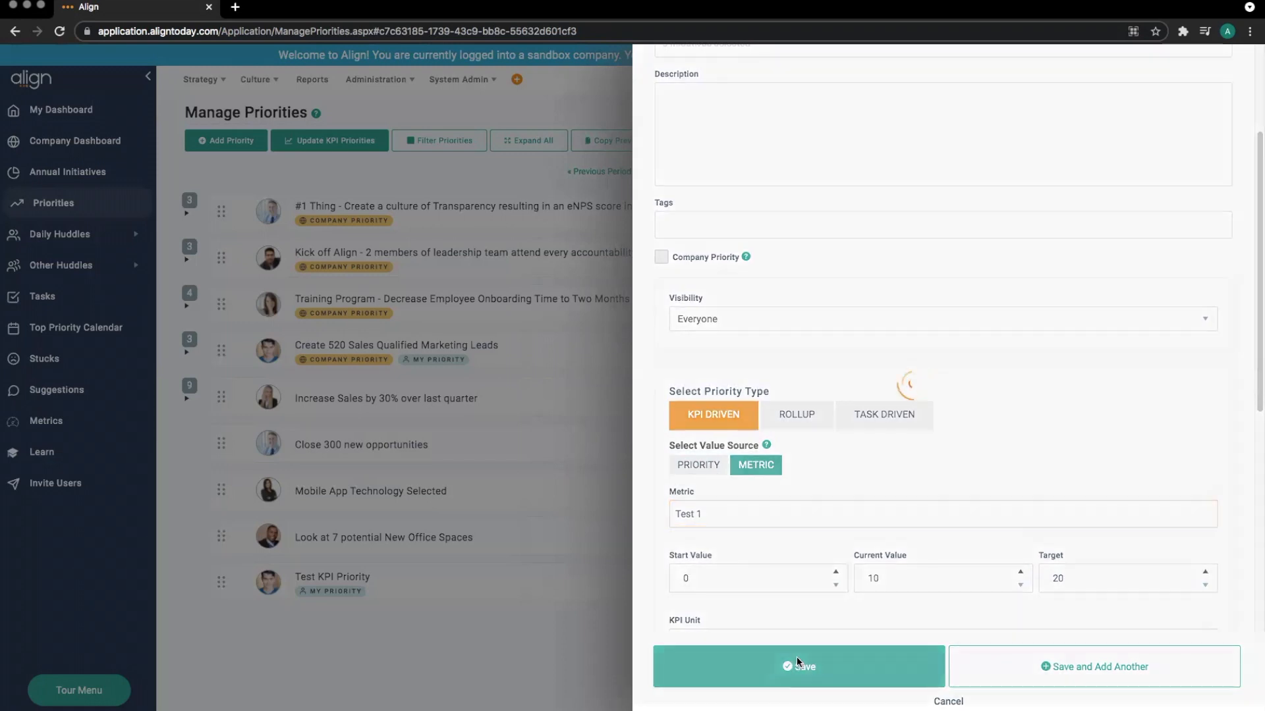
Confirm Test KPI Priority reads 10 of 20 (50%), then go to the dashboard's critical numbers
{"action": "left_click", "coordinate": [797, 665]}
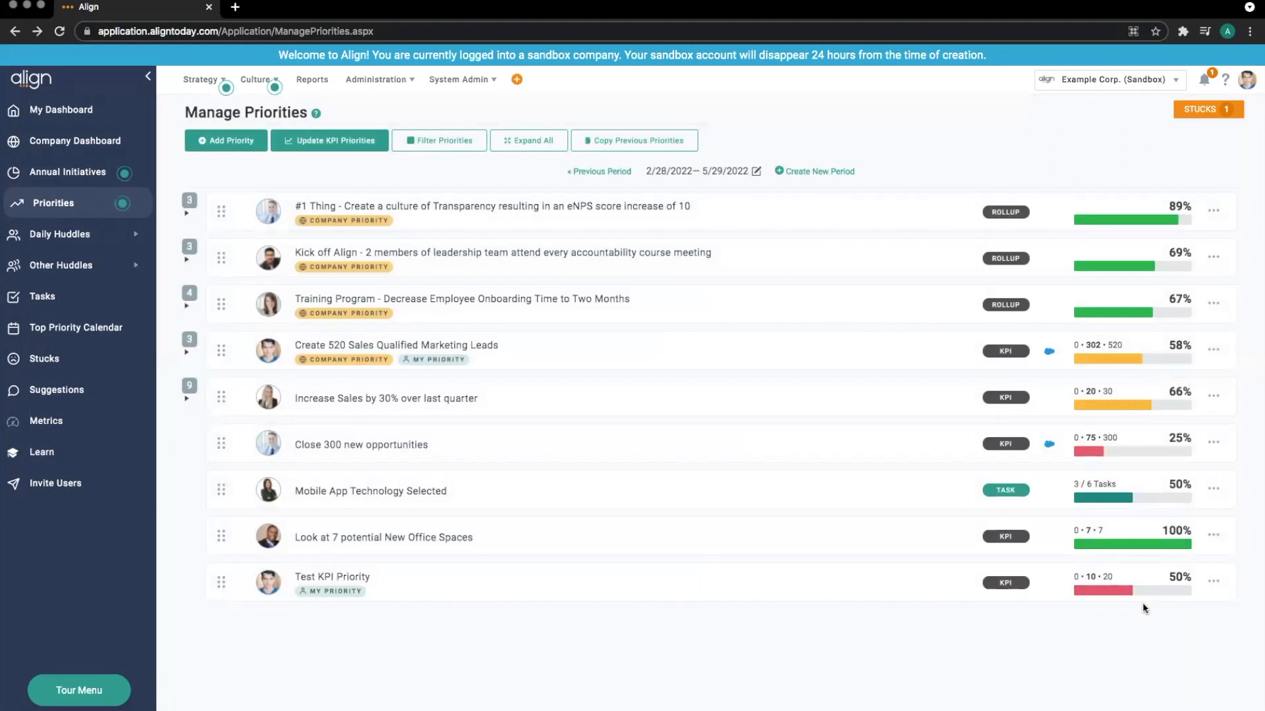
{"action": "mouse_move", "coordinate": [1139, 608]}
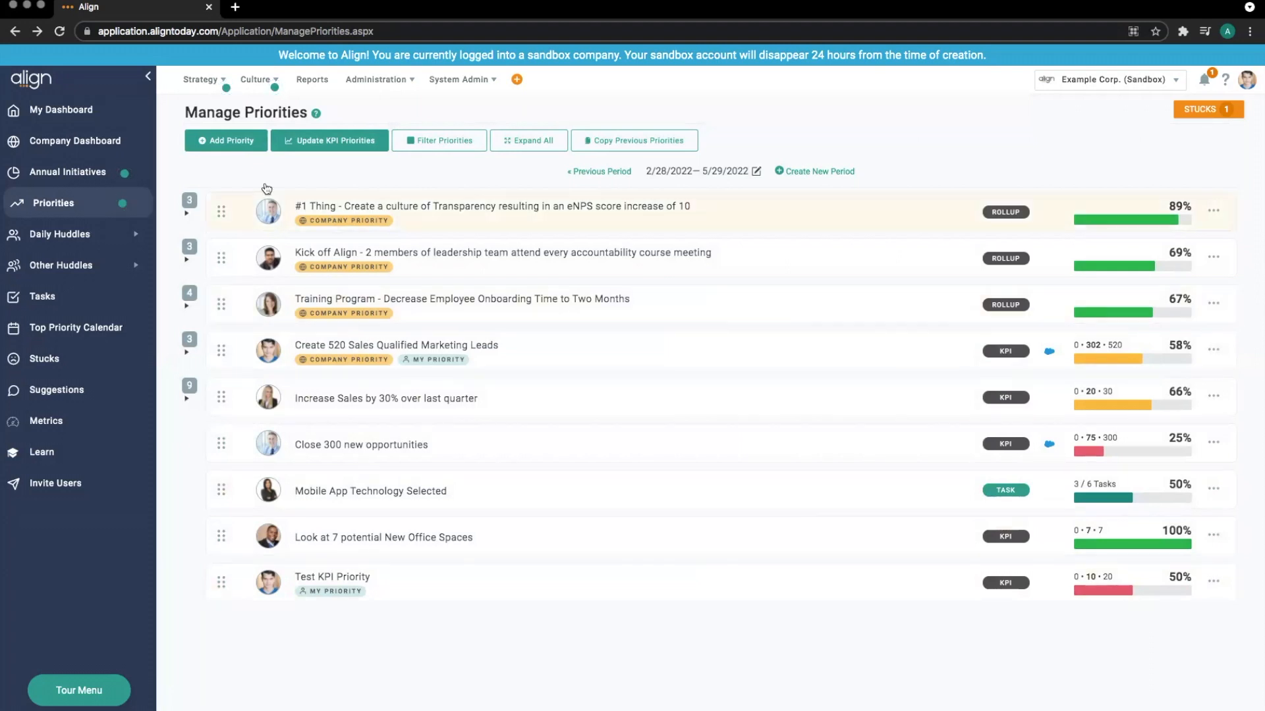
{"action": "left_click", "coordinate": [61, 110]}
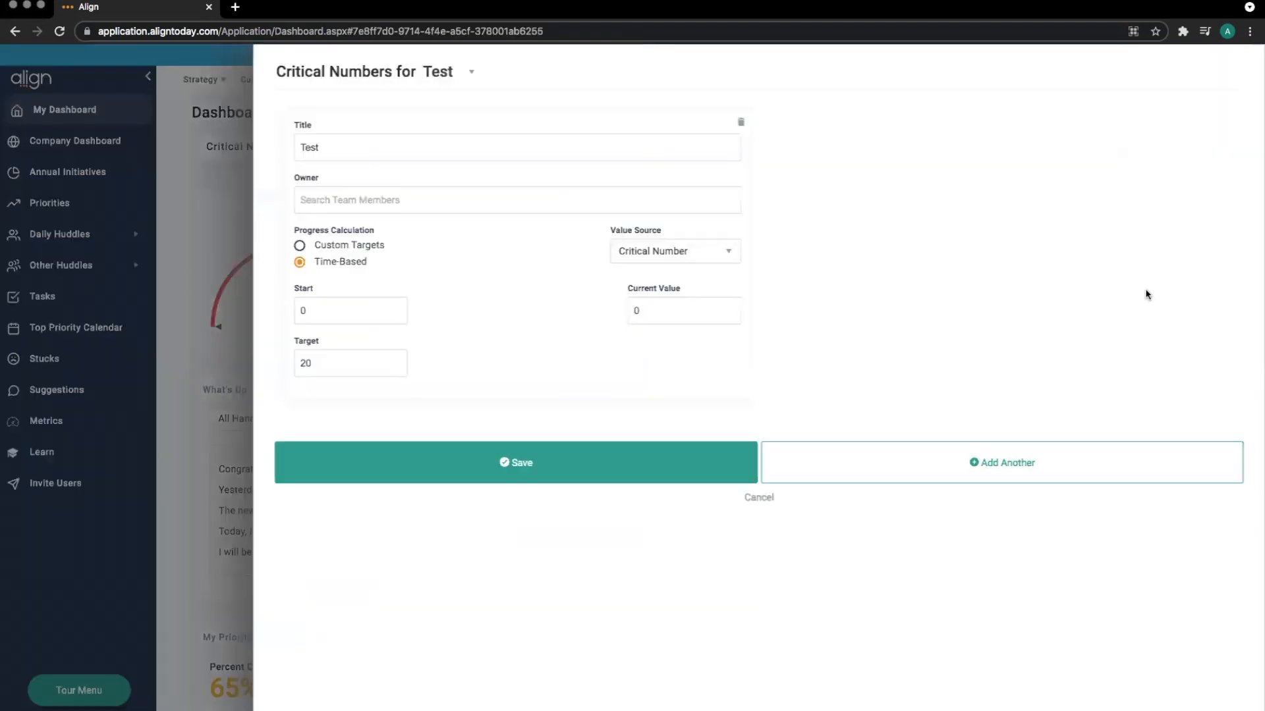
Set the Test critical number's value source to Align Metric 'Test 1' and save
{"action": "left_click", "coordinate": [673, 251]}
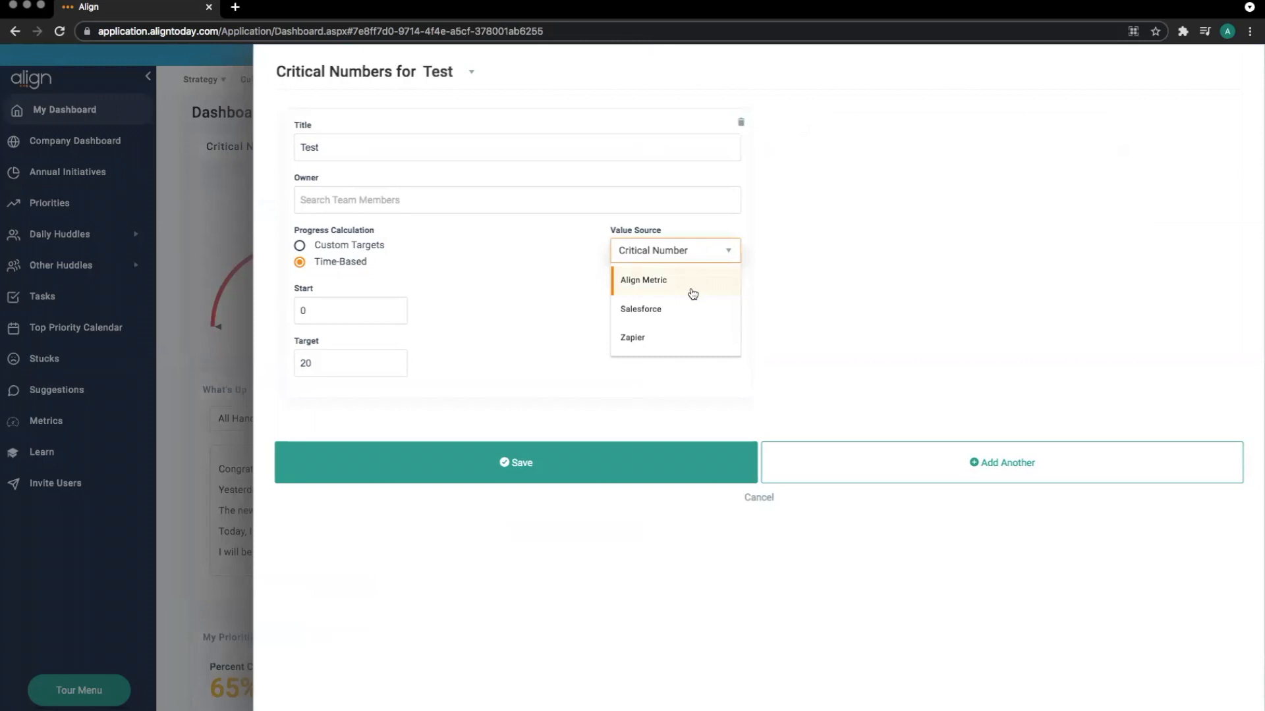
{"action": "left_click", "coordinate": [642, 280]}
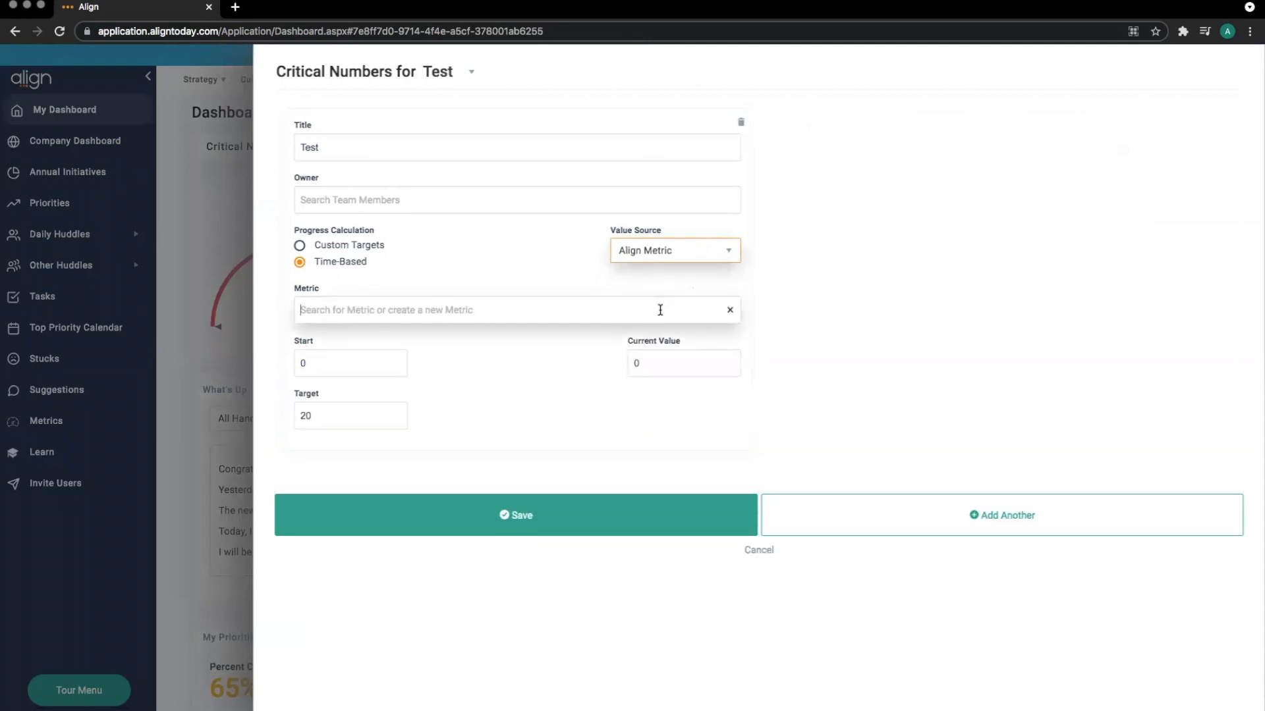
{"action": "left_click", "coordinate": [515, 309]}
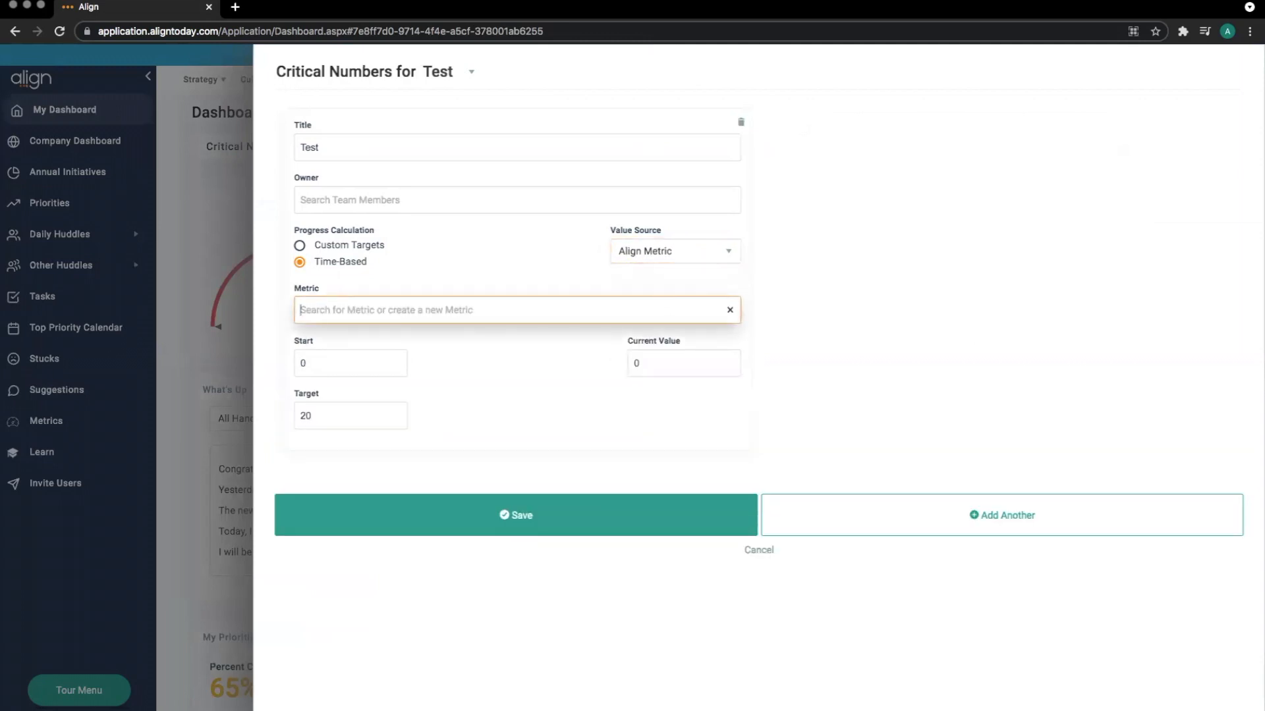
{"action": "type", "text": "Test"}
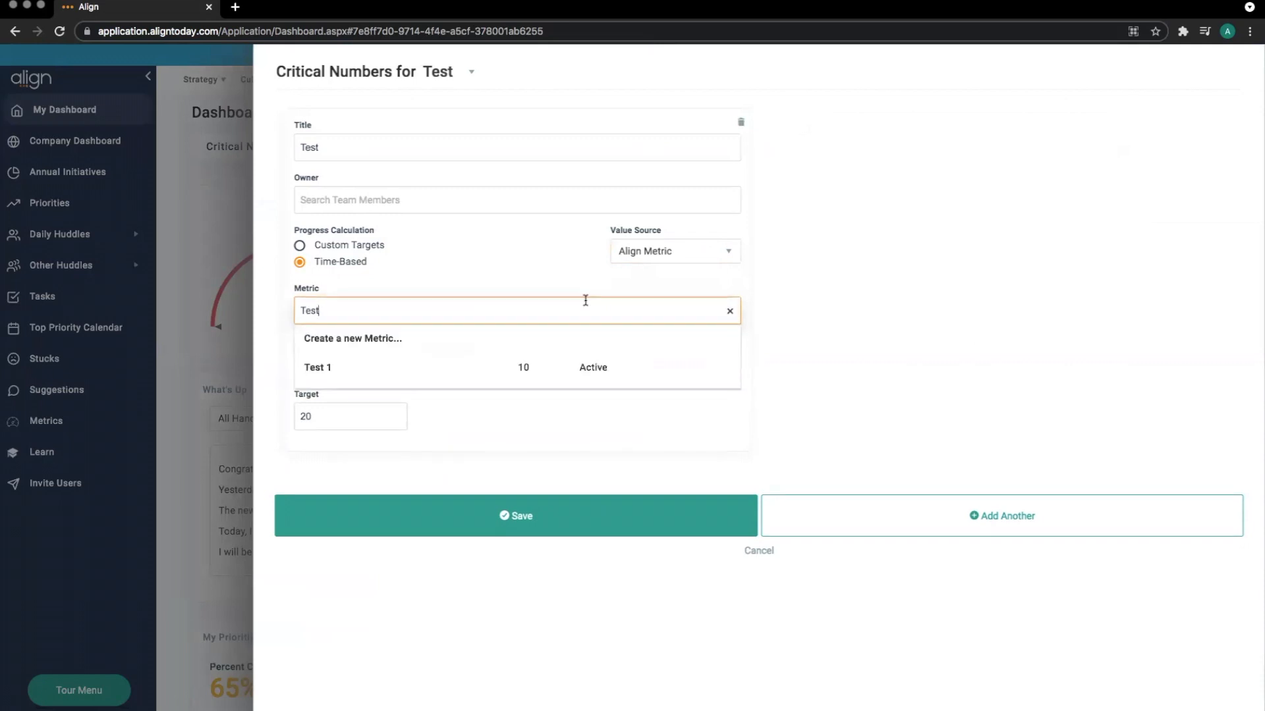
{"action": "left_click", "coordinate": [317, 367]}
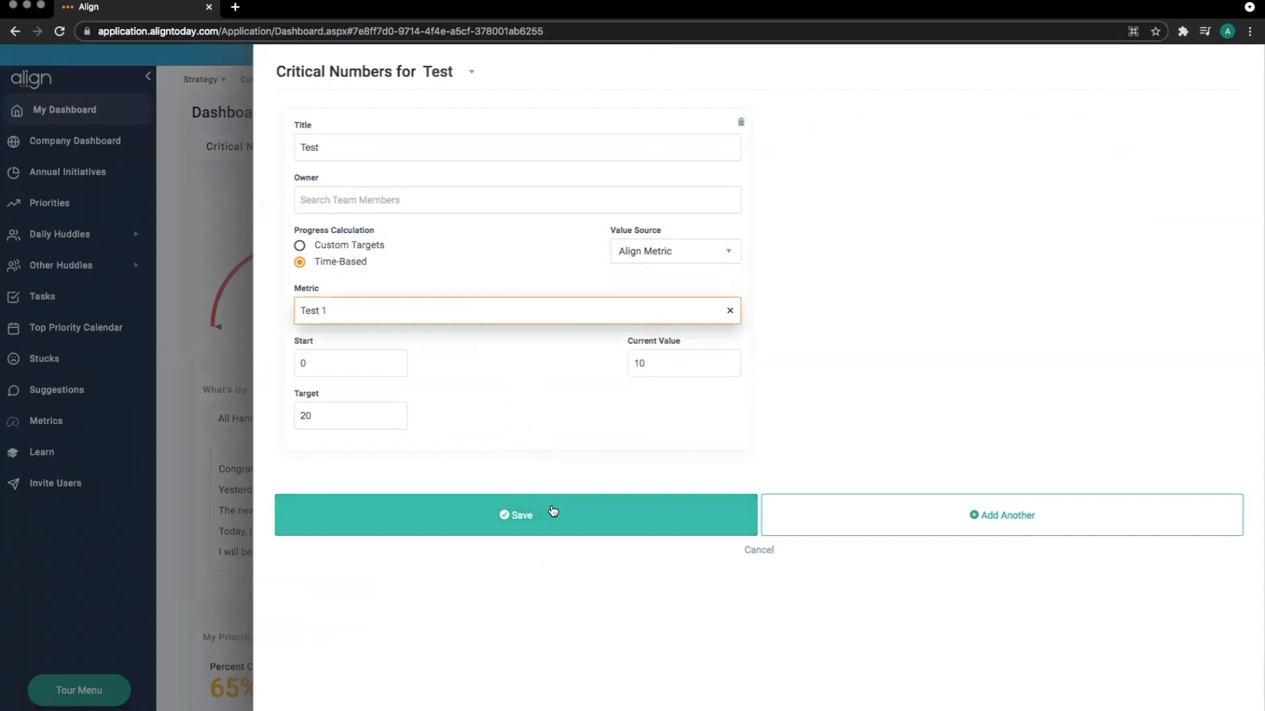
{"action": "left_click", "coordinate": [515, 514]}
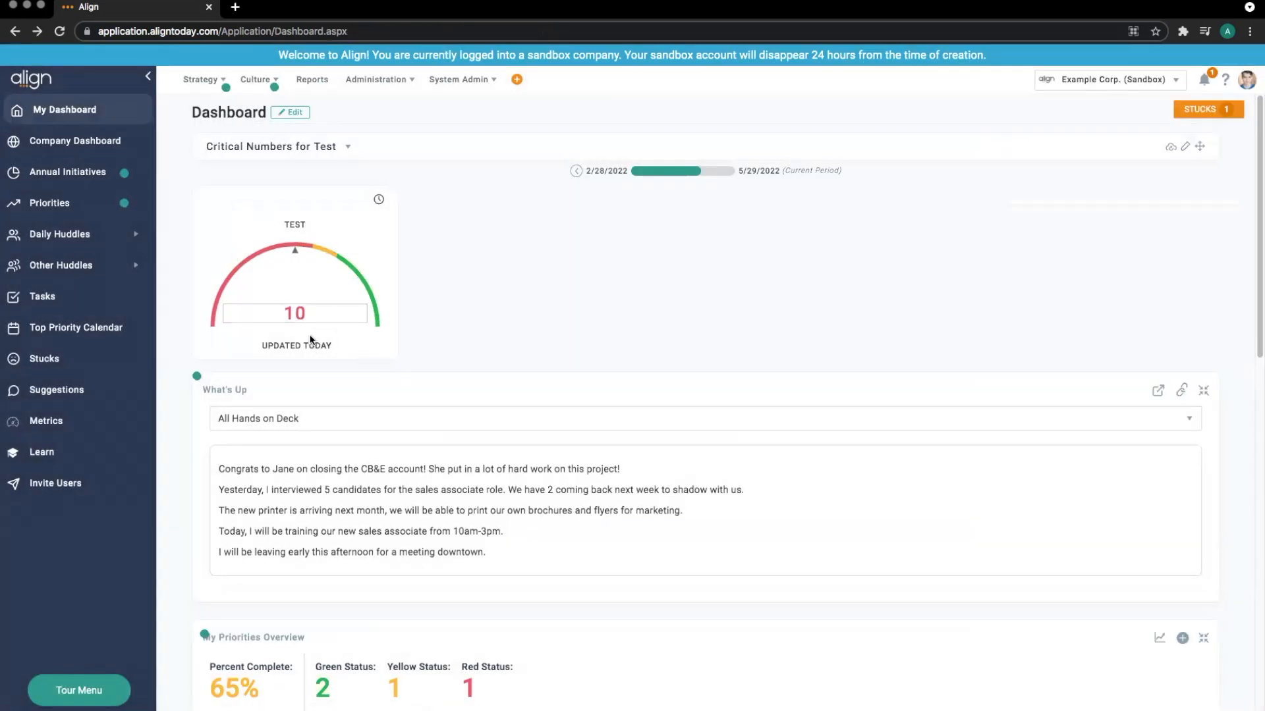
{"action": "mouse_move", "coordinate": [315, 343]}
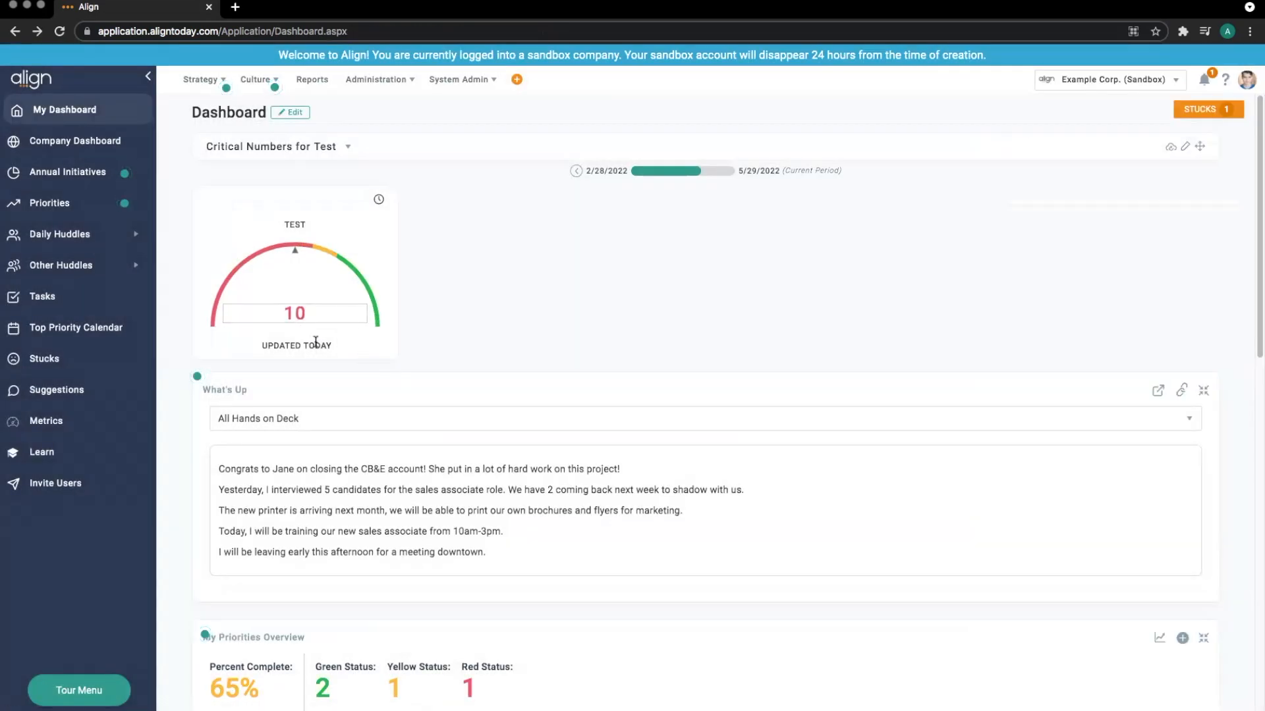
{"action": "mouse_move", "coordinate": [847, 360]}
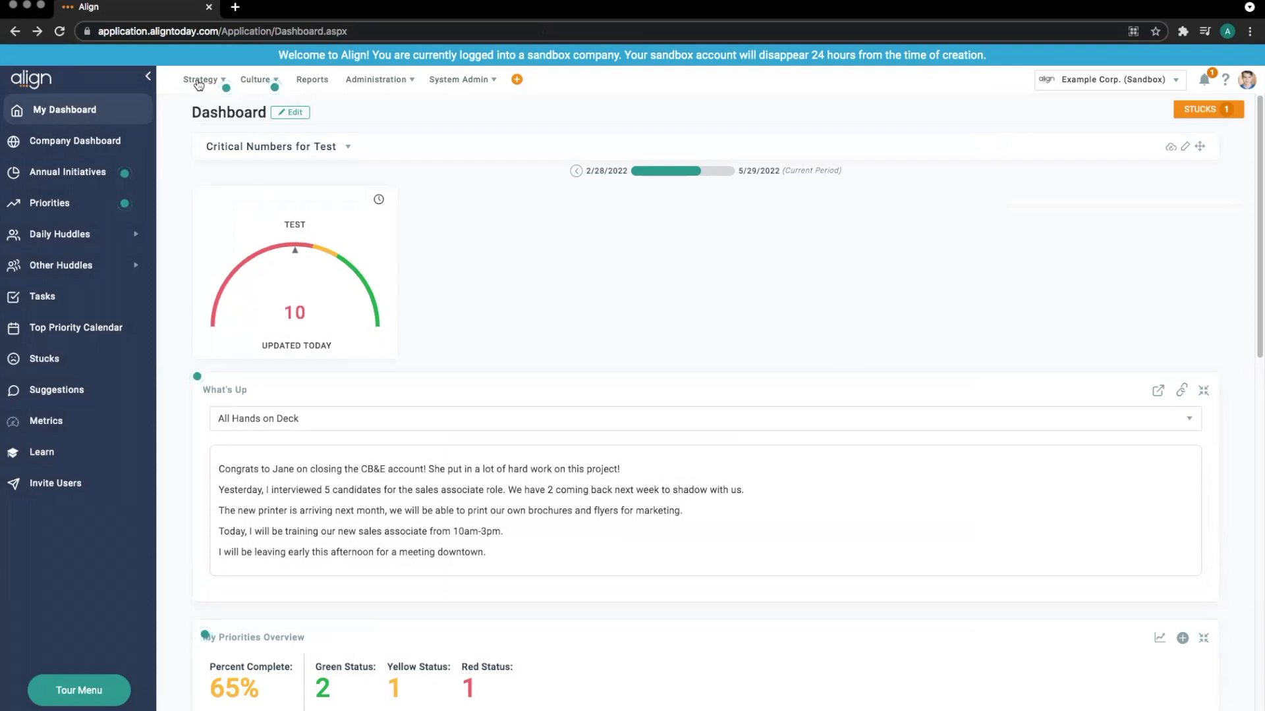
Choose One Page Strategic Plan from the Strategy menu
{"action": "left_click", "coordinate": [201, 79]}
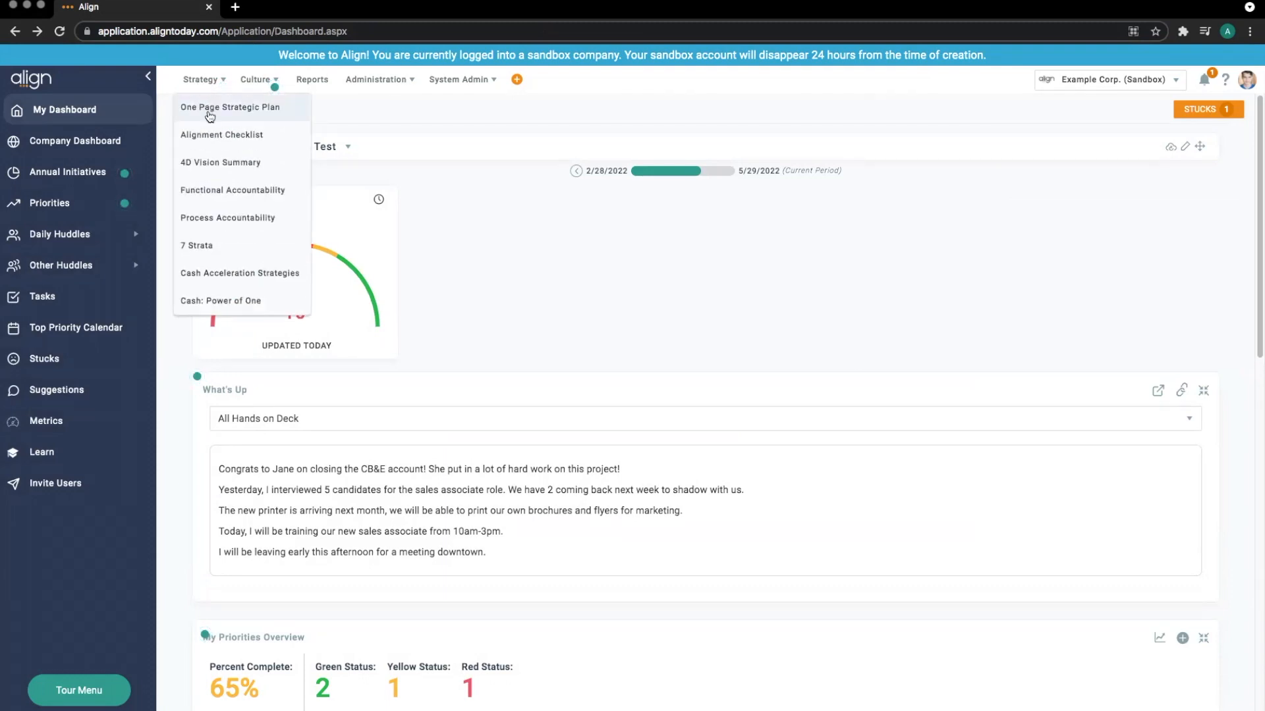
{"action": "mouse_move", "coordinate": [218, 118]}
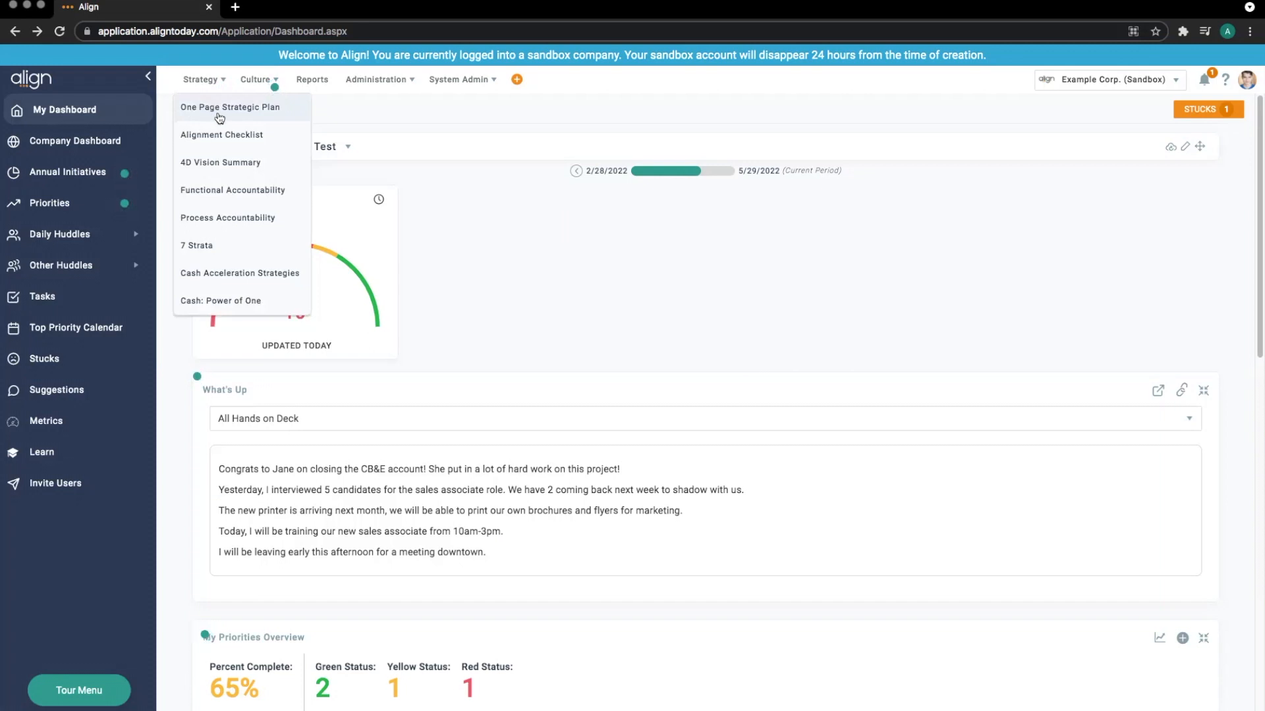
{"action": "left_click", "coordinate": [230, 107]}
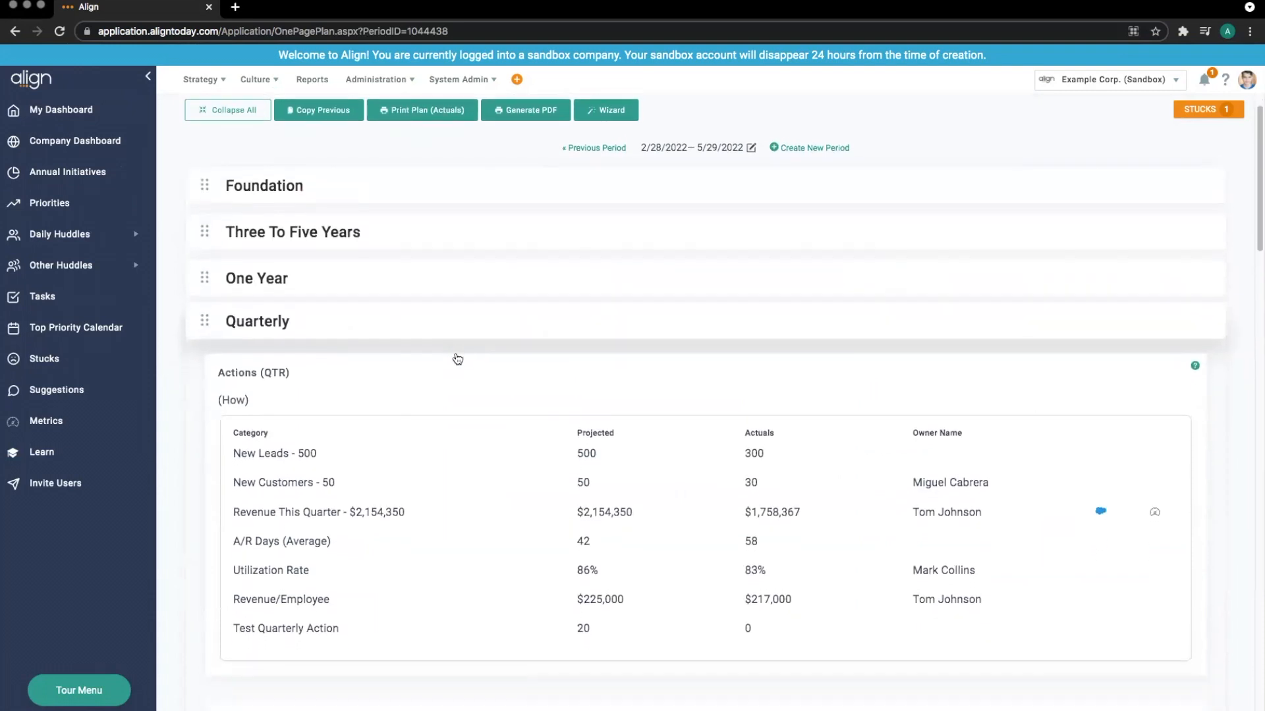
Set Test Quarterly Action's value source to Align Metric 'Test 1' and apply it
{"action": "scroll", "scroll_direction": "down", "scroll_amount": 3}
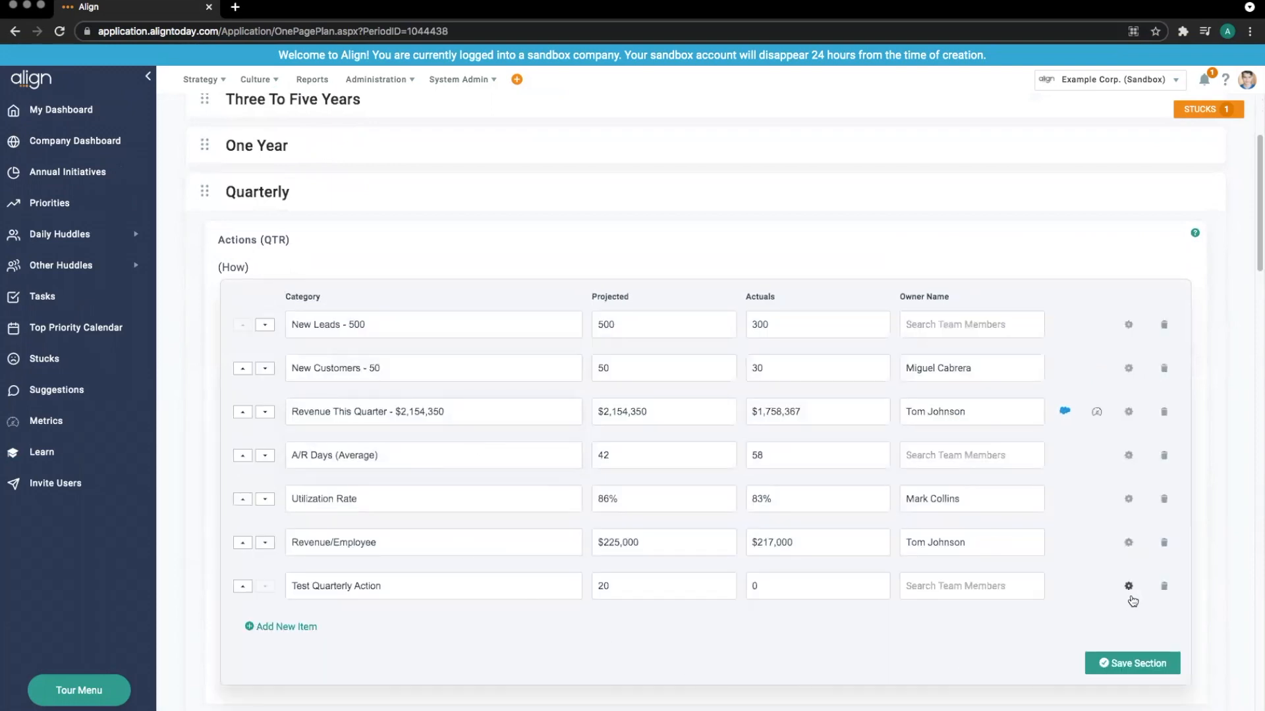
{"action": "left_click", "coordinate": [1128, 585]}
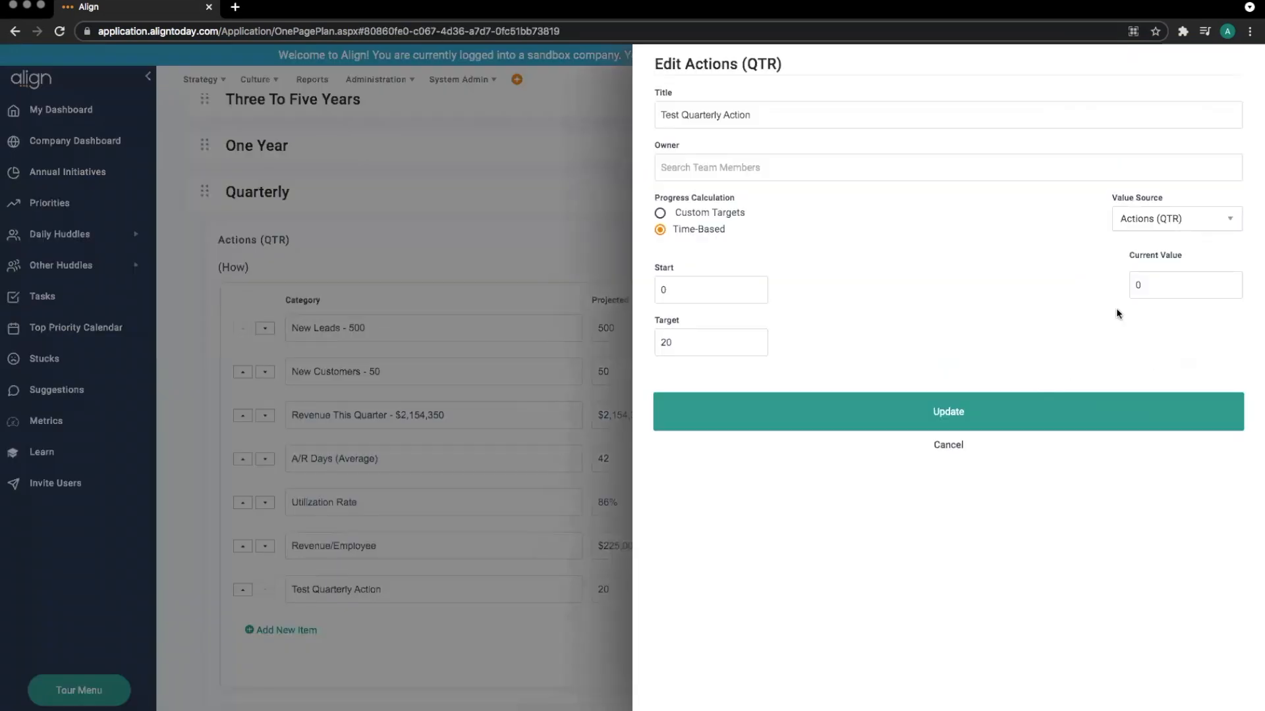
{"action": "left_click", "coordinate": [1175, 218]}
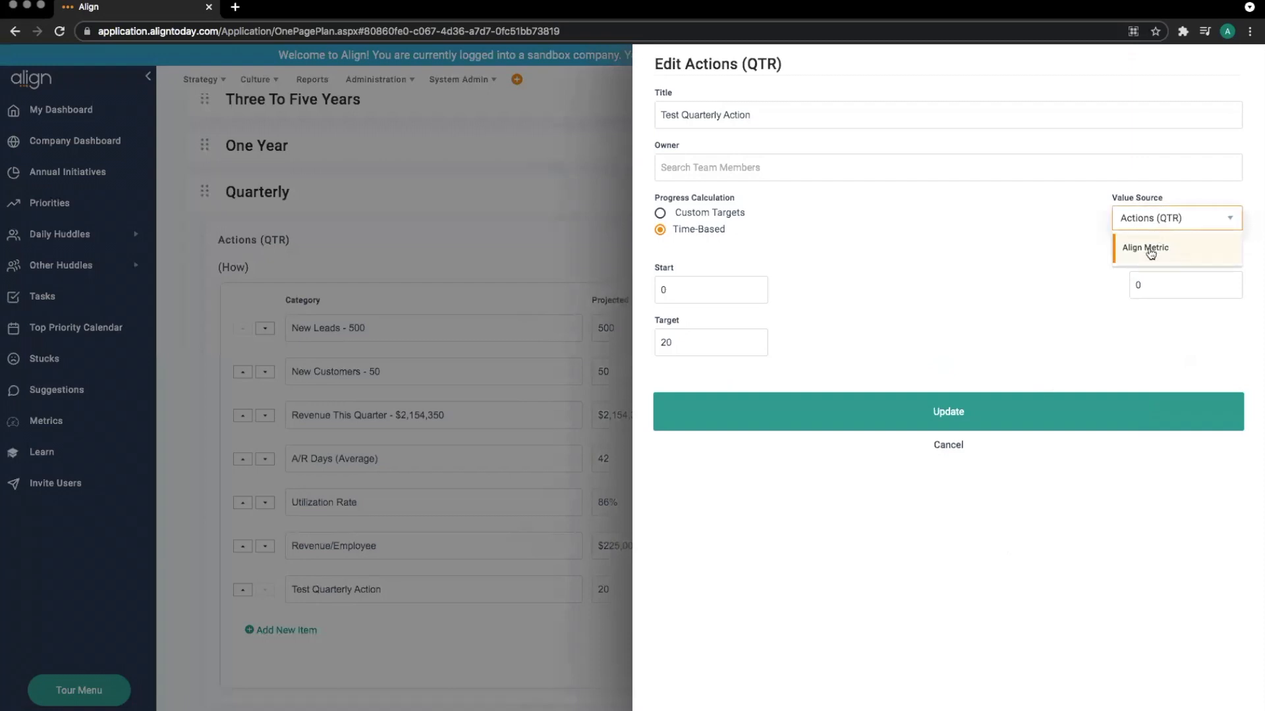
{"action": "left_click", "coordinate": [1145, 248]}
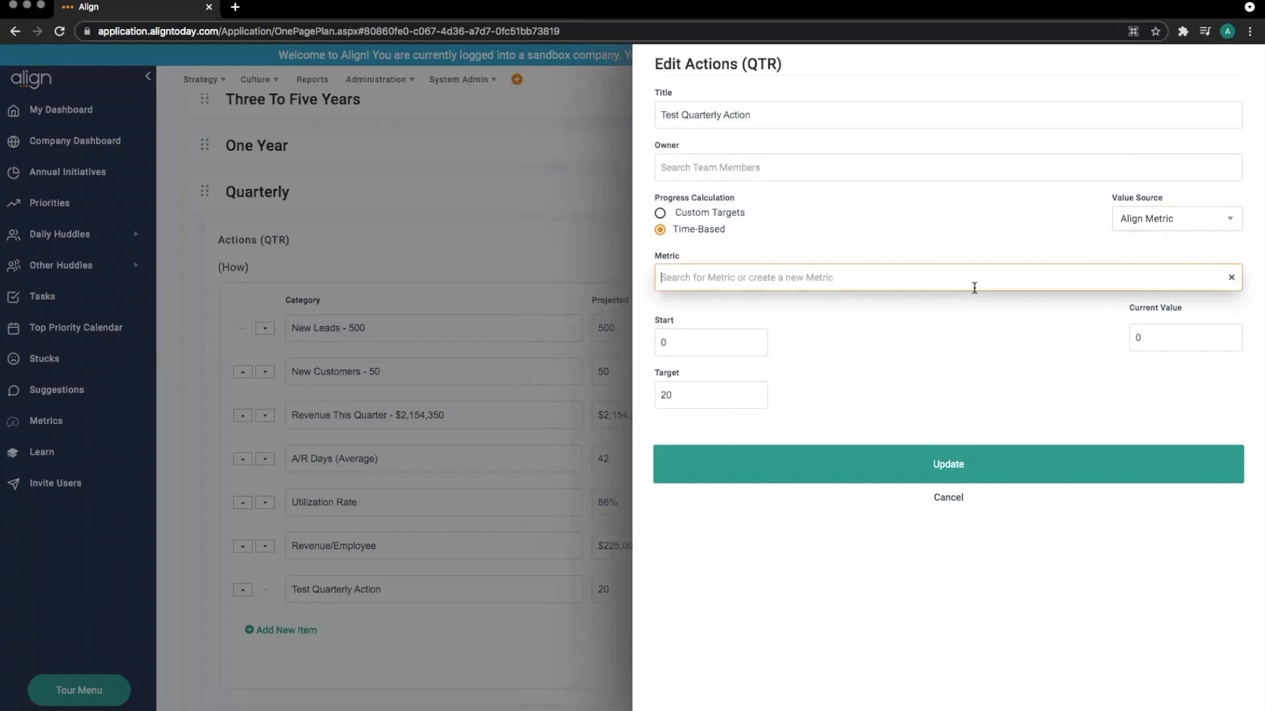
{"action": "type", "text": "Test 1"}
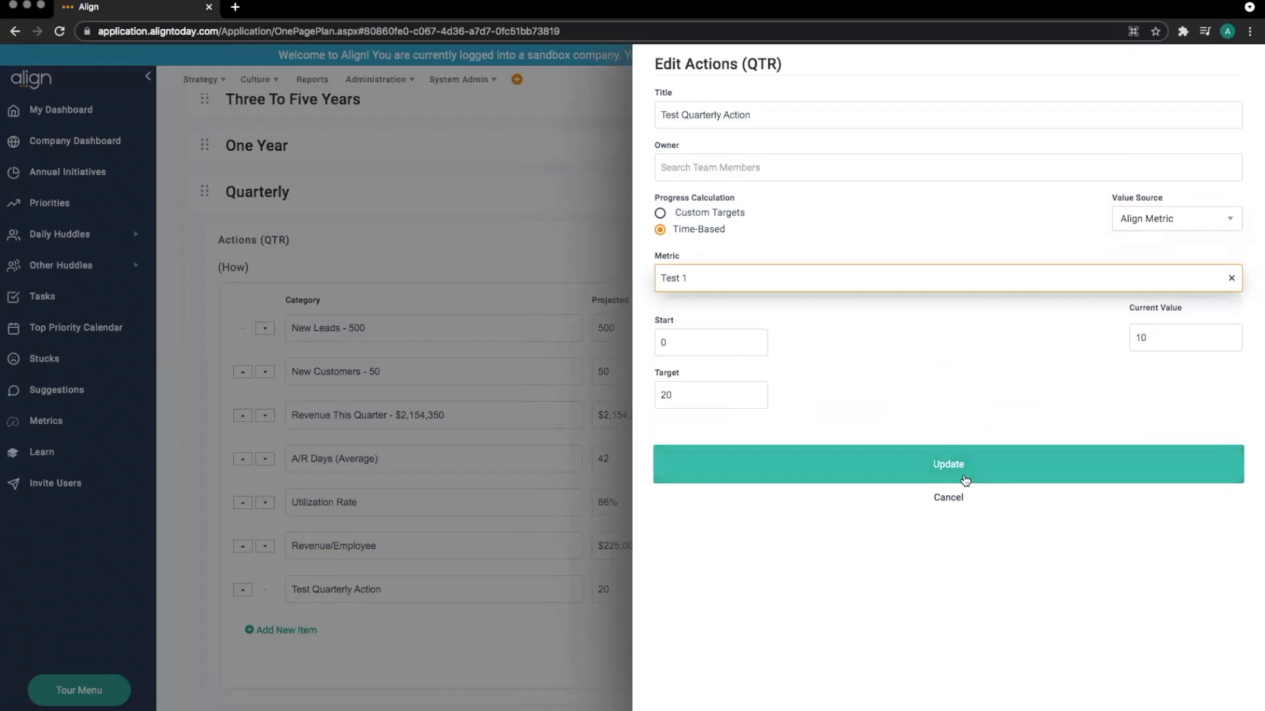
{"action": "left_click", "coordinate": [948, 464]}
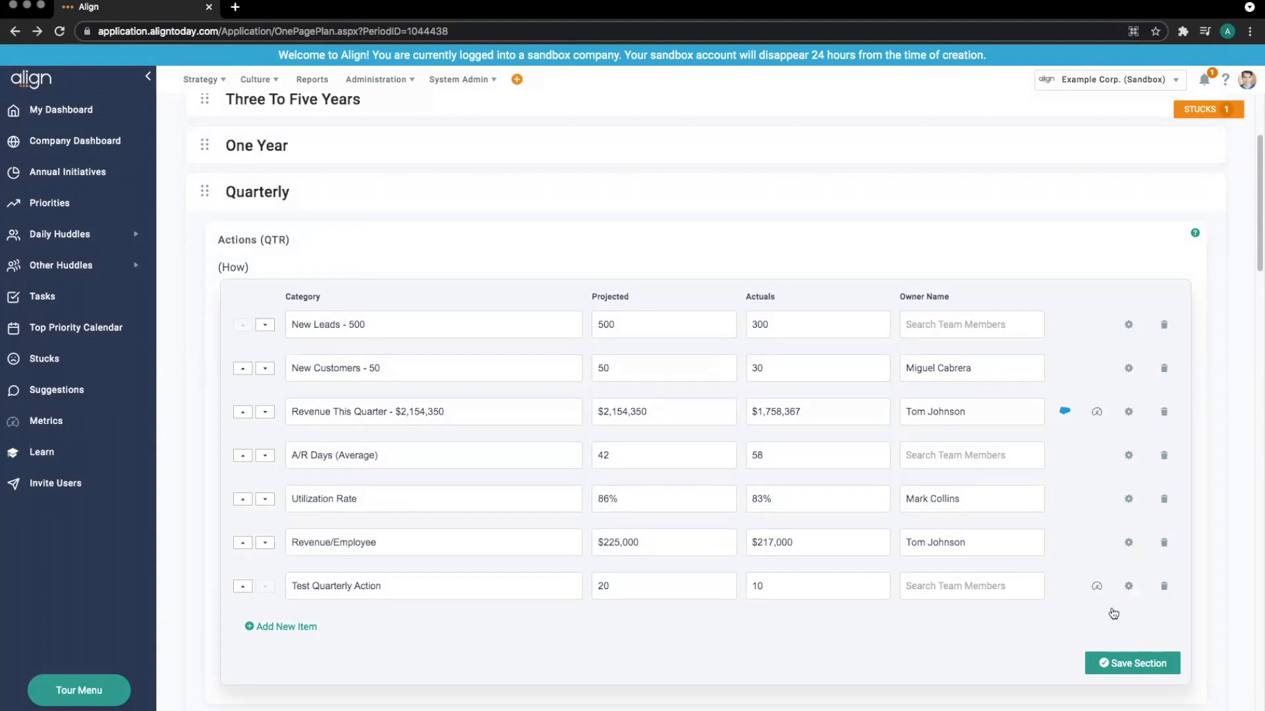
{"action": "mouse_move", "coordinate": [1107, 610]}
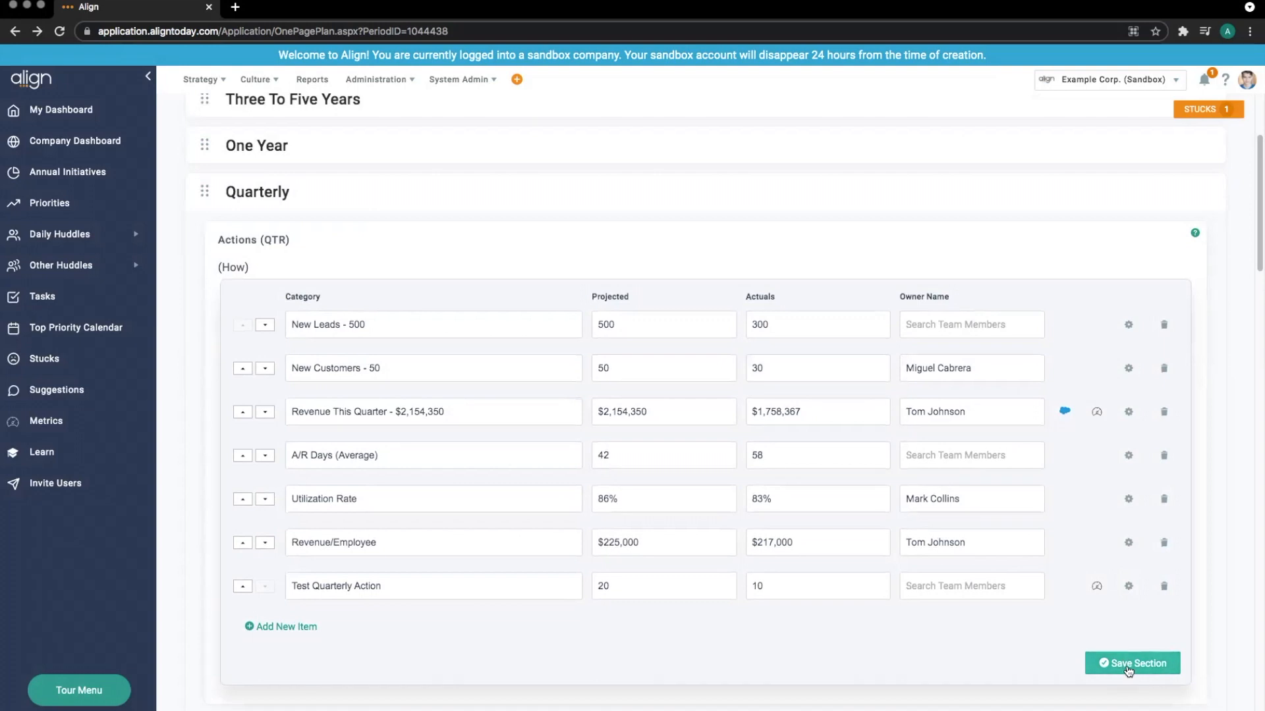
Save the quarterly actions section and head to the Metrics page
{"action": "left_click", "coordinate": [1132, 663]}
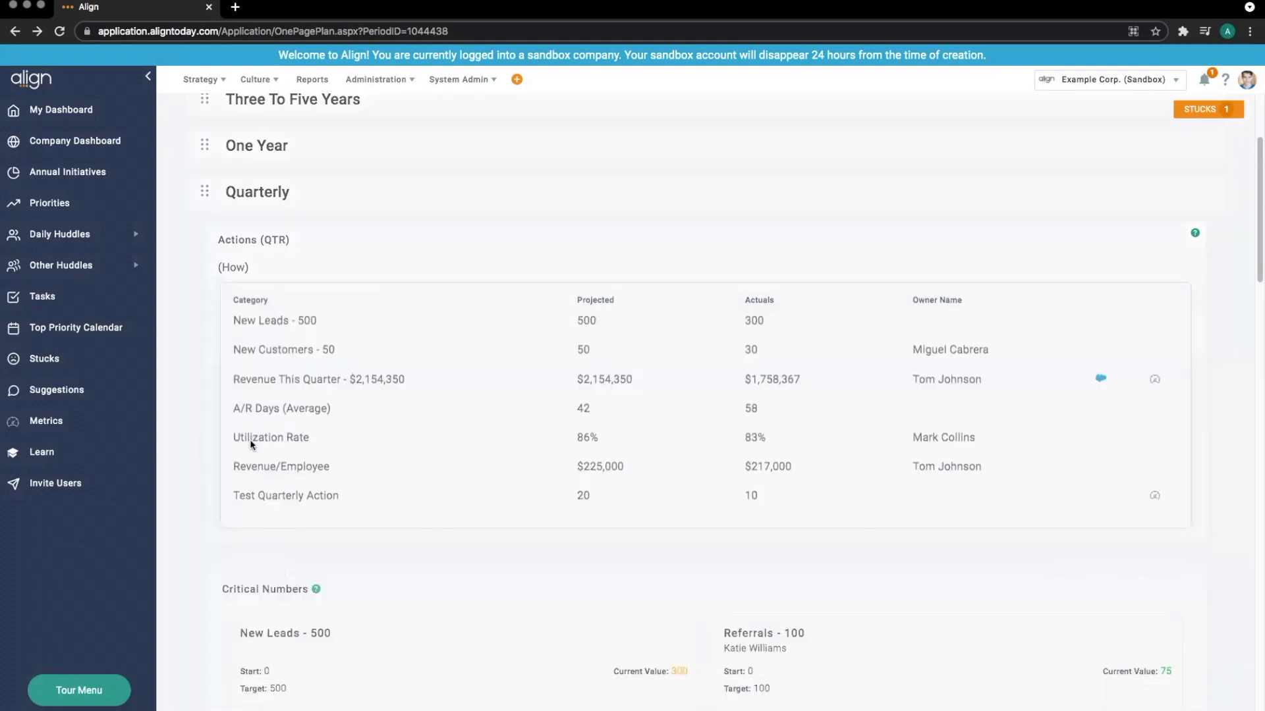
{"action": "left_click", "coordinate": [45, 421]}
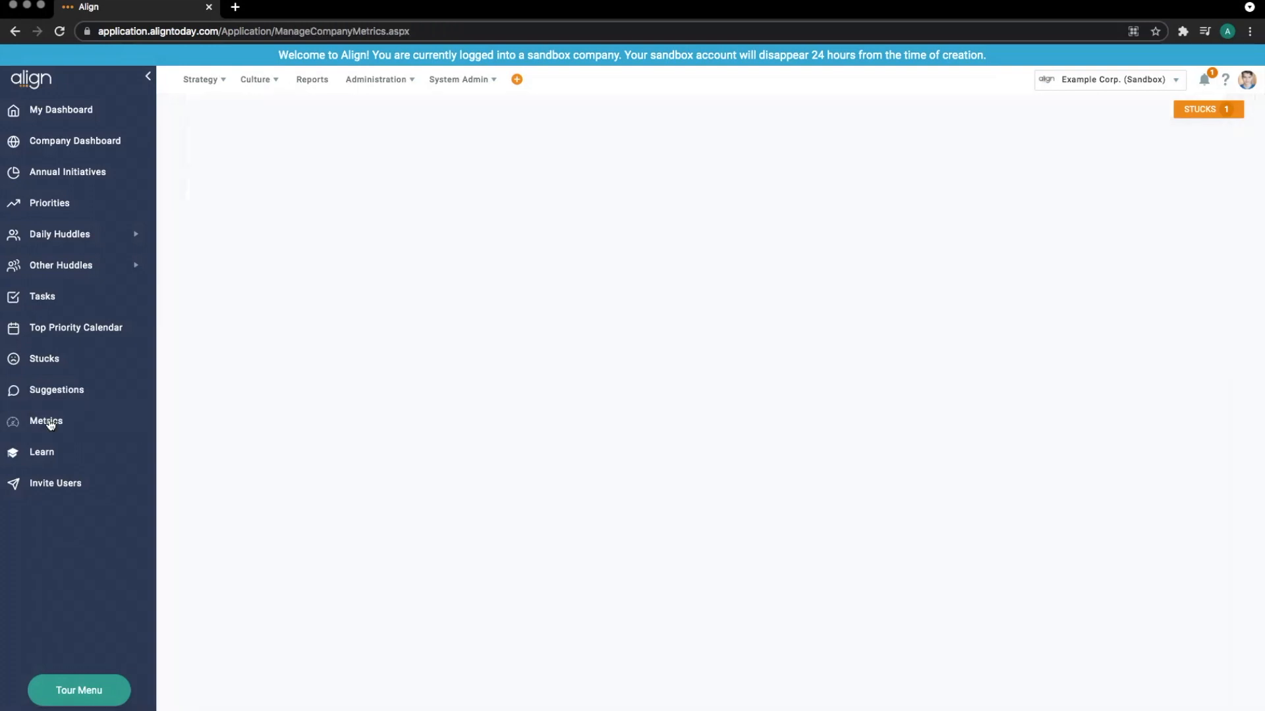
Load Manage Metrics and scroll to Test 1, showing value 10 and 3 connections
{"action": "left_click", "coordinate": [46, 421]}
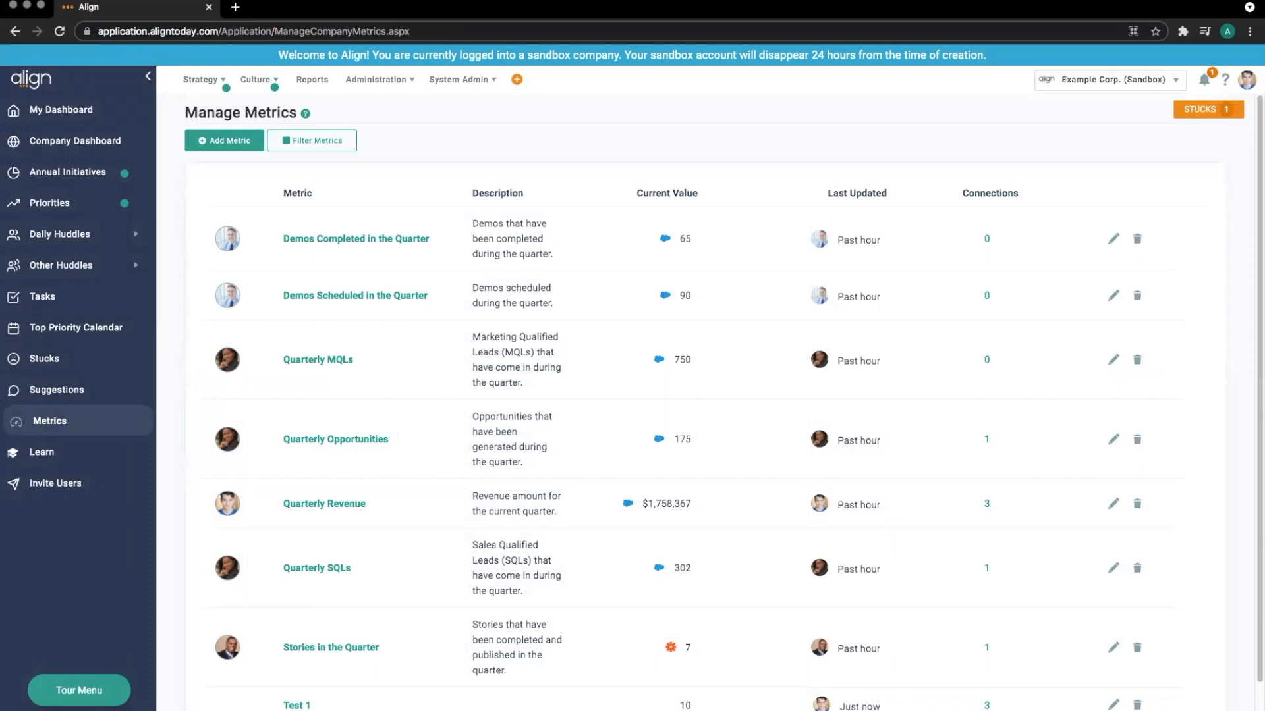
{"action": "scroll", "scroll_direction": "down", "scroll_amount": 3}
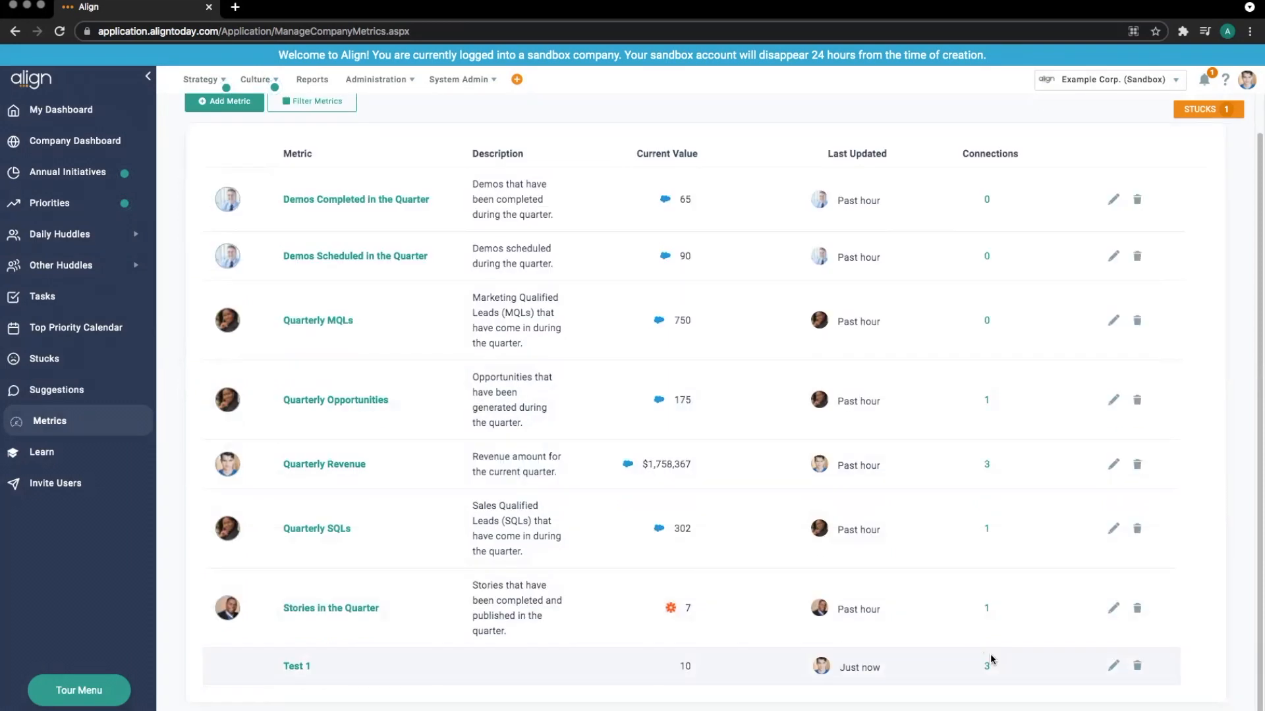